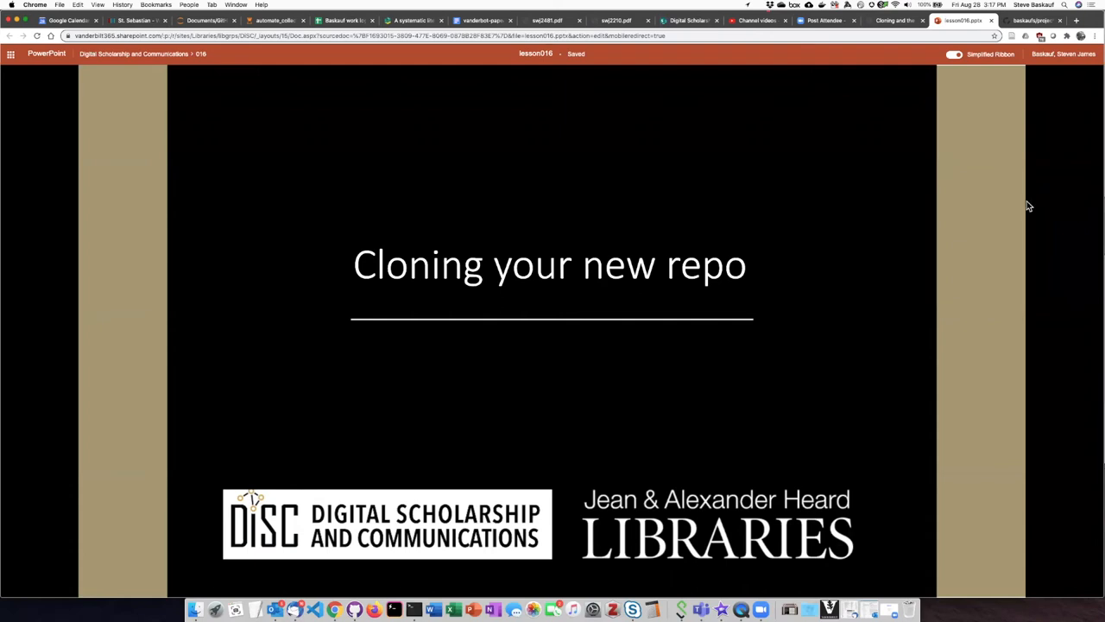
mouse_move(767, 291)
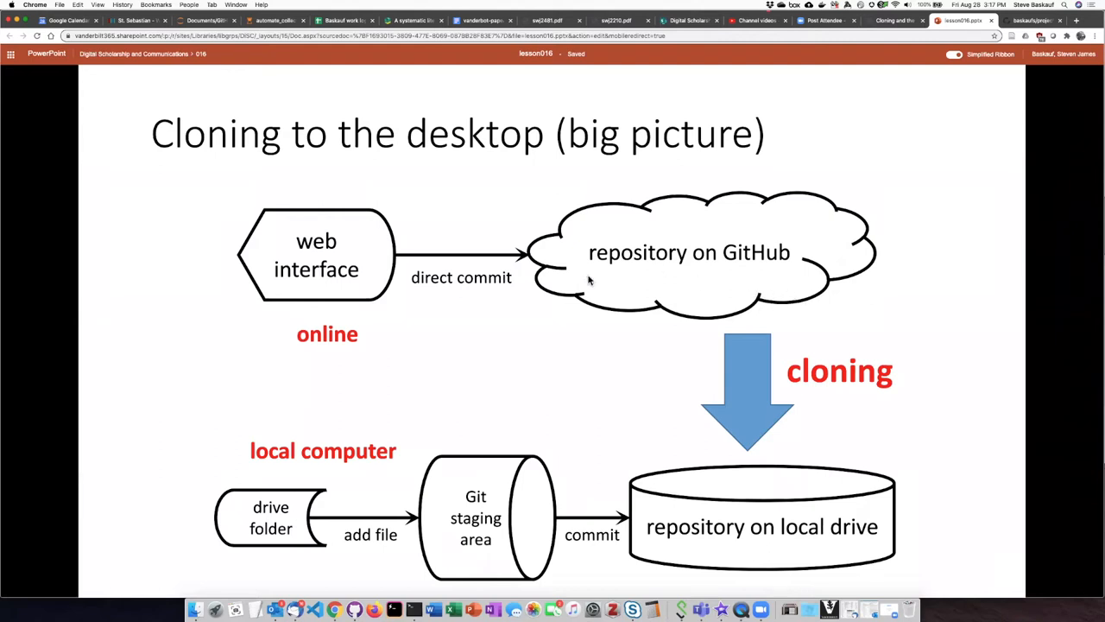
mouse_move(805, 249)
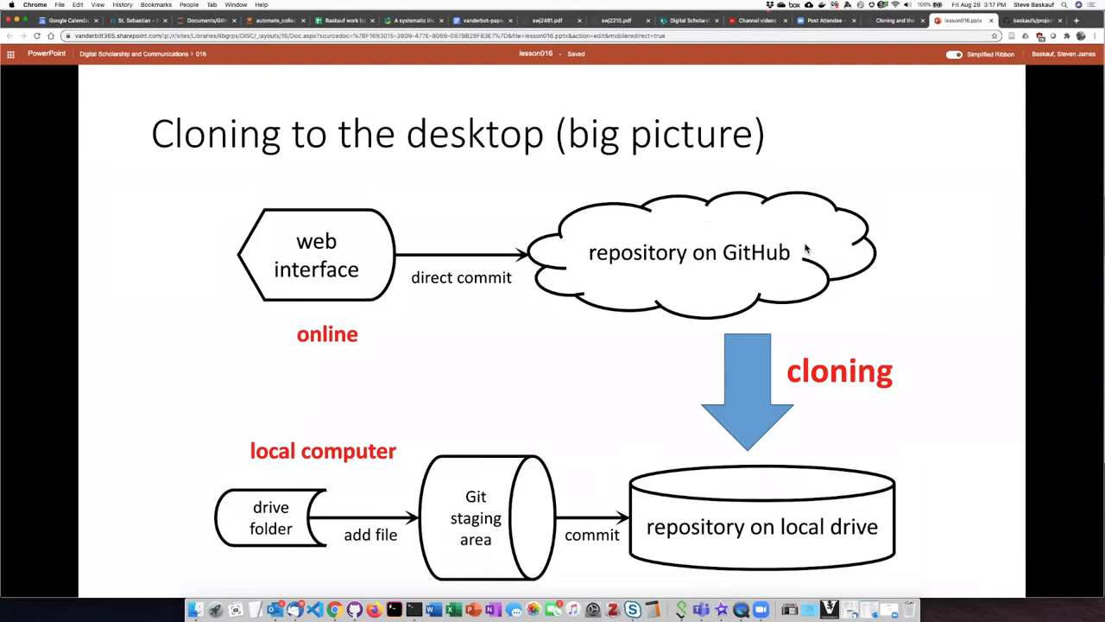
mouse_move(826, 191)
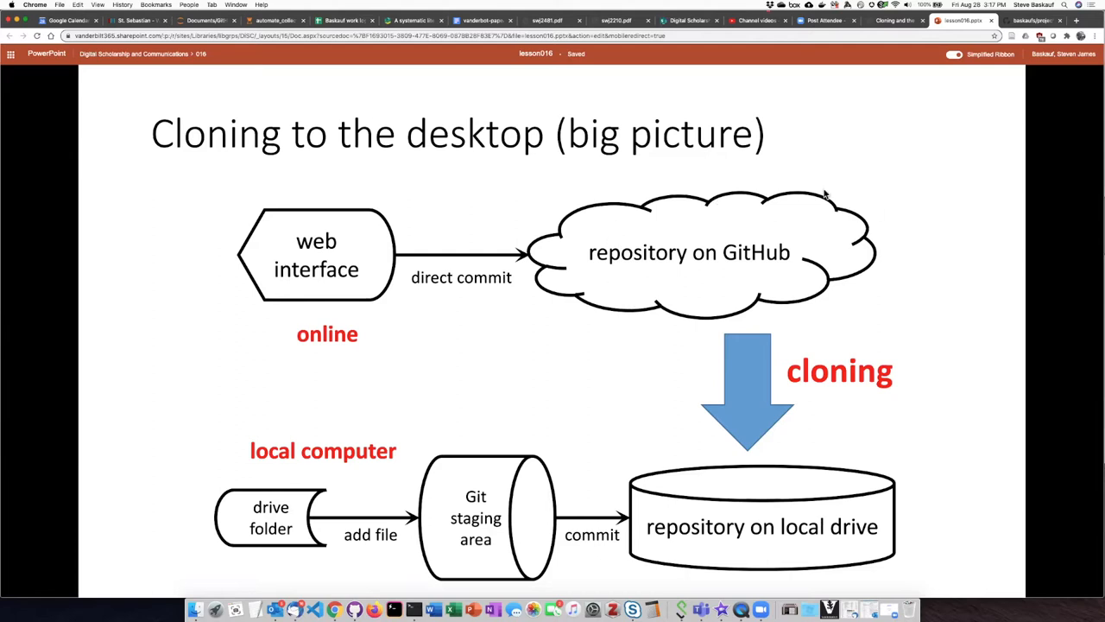
mouse_move(812, 314)
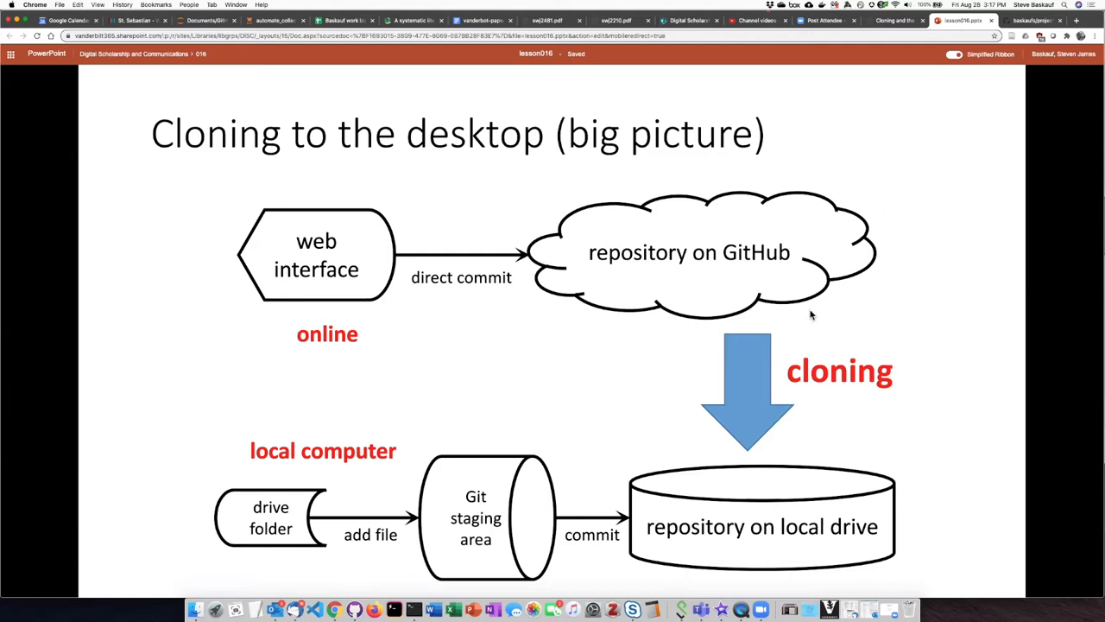
mouse_move(654, 534)
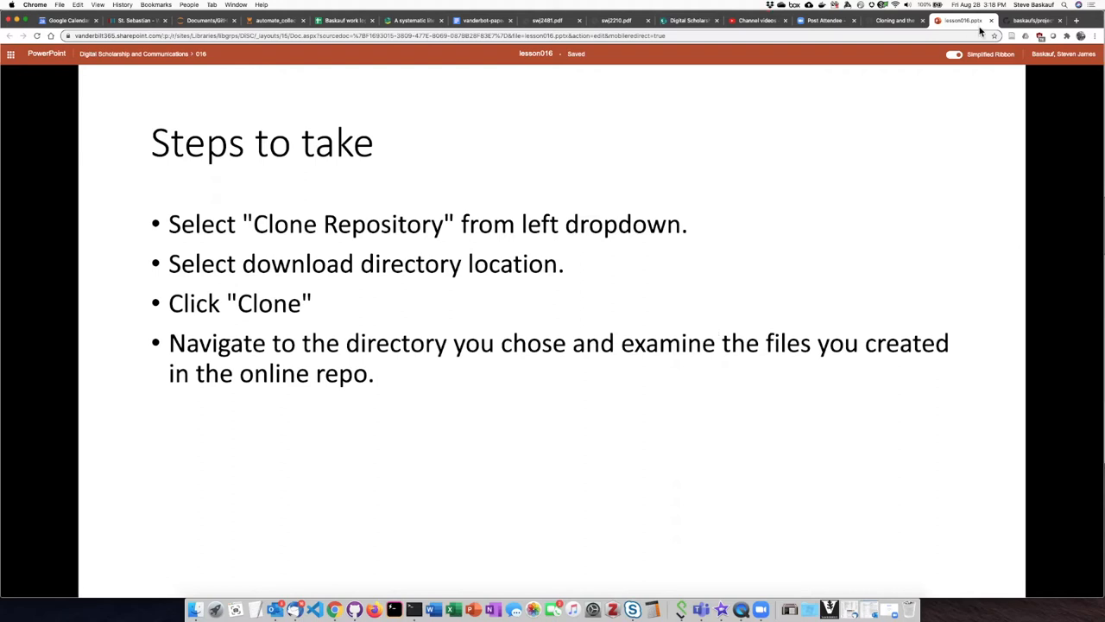
Show project1's clone options on GitHub, with the HTTPS URL and Open with GitHub Desktop.
left_click(1040, 19)
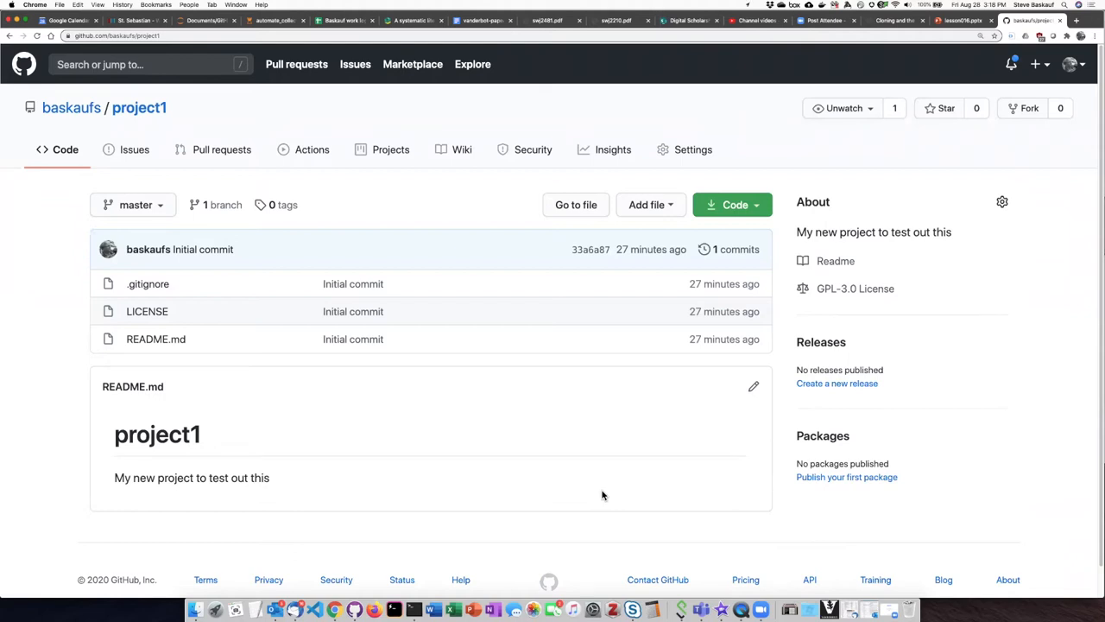
mouse_move(608, 421)
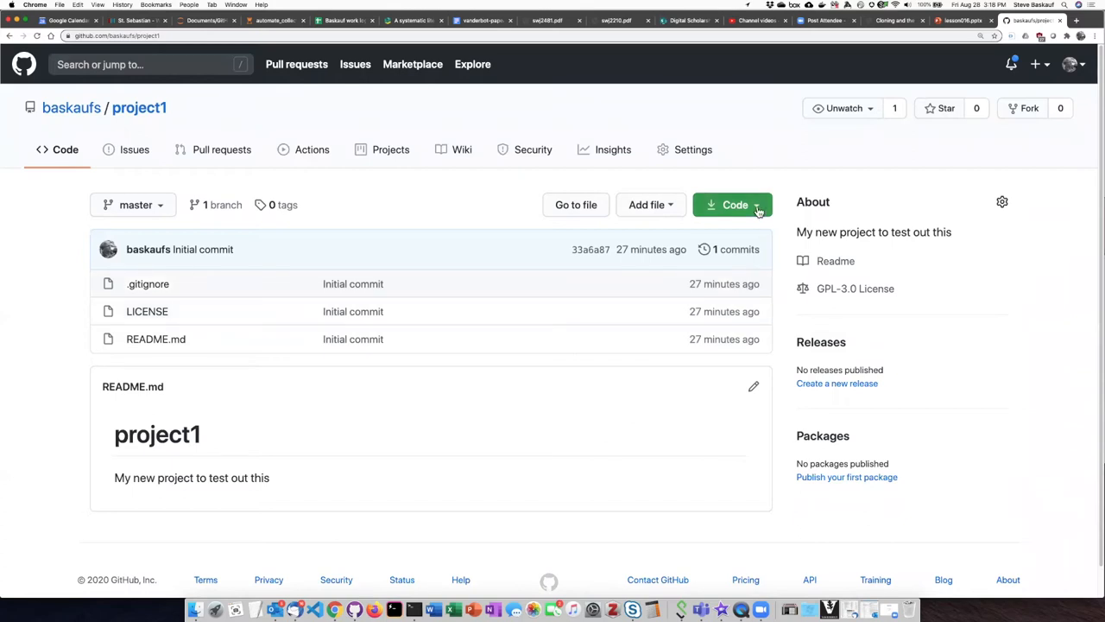
left_click(735, 204)
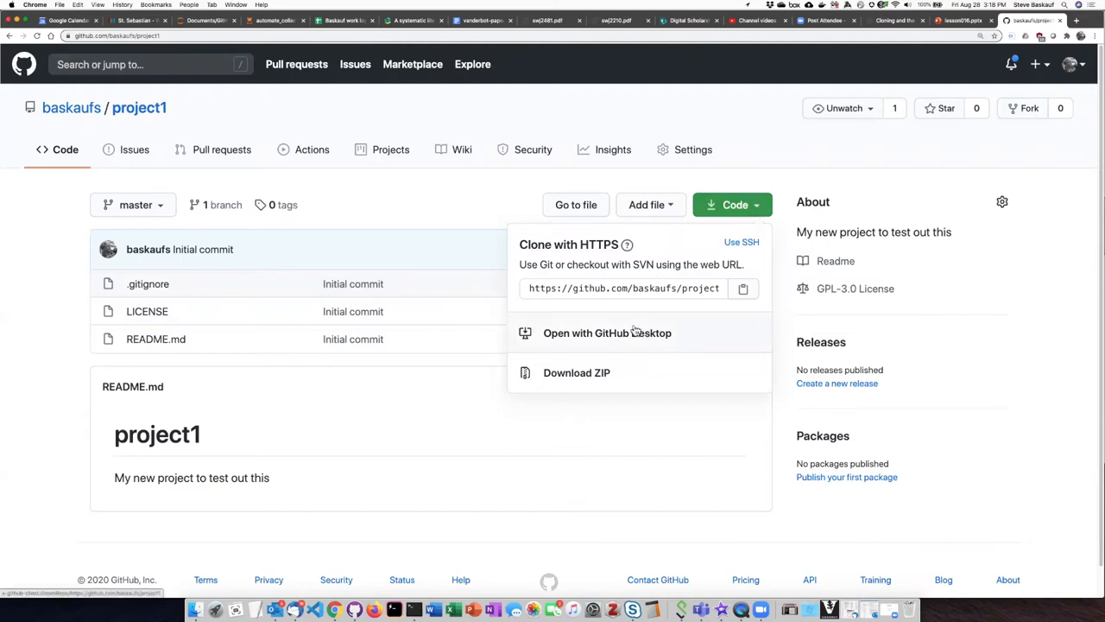
mouse_move(623, 342)
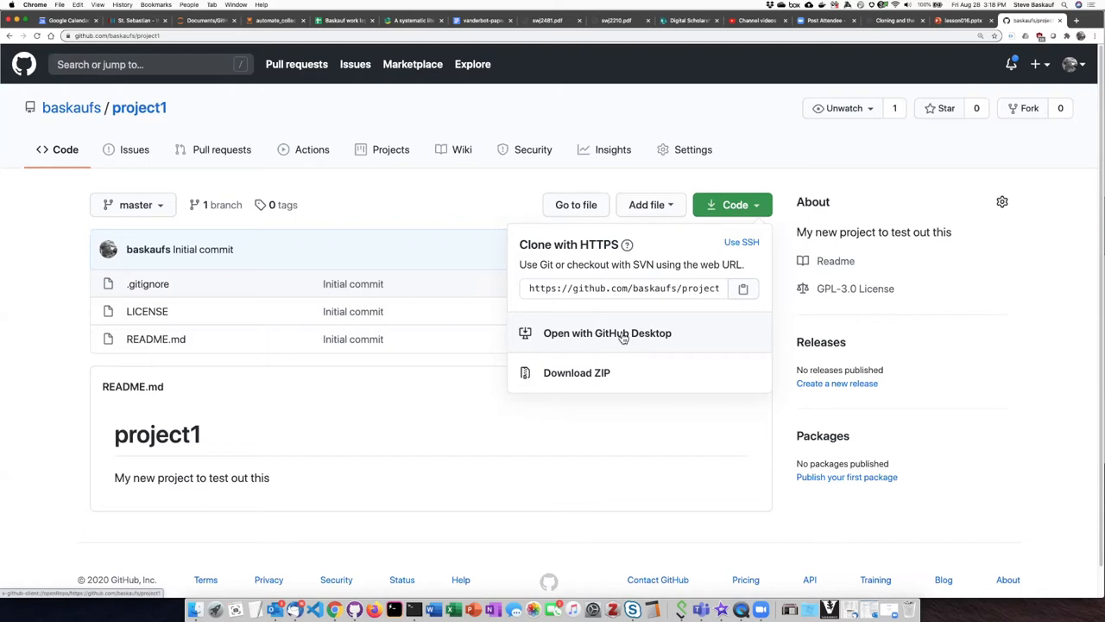
mouse_move(753, 204)
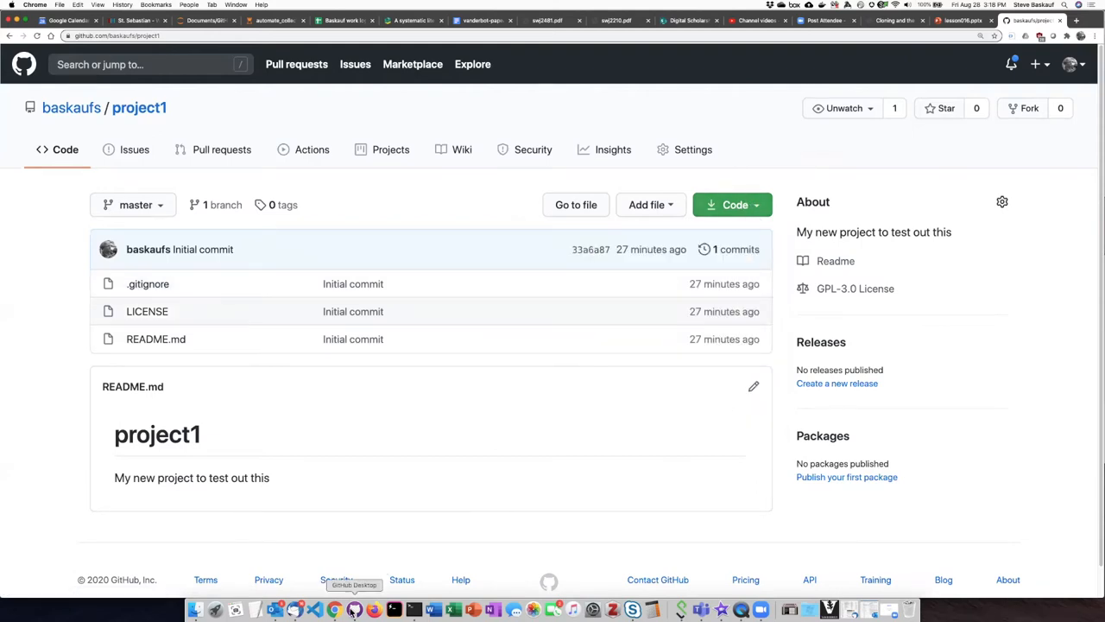
In GitHub Desktop's repository list, show the Add options including Clone Repository.
left_click(352, 608)
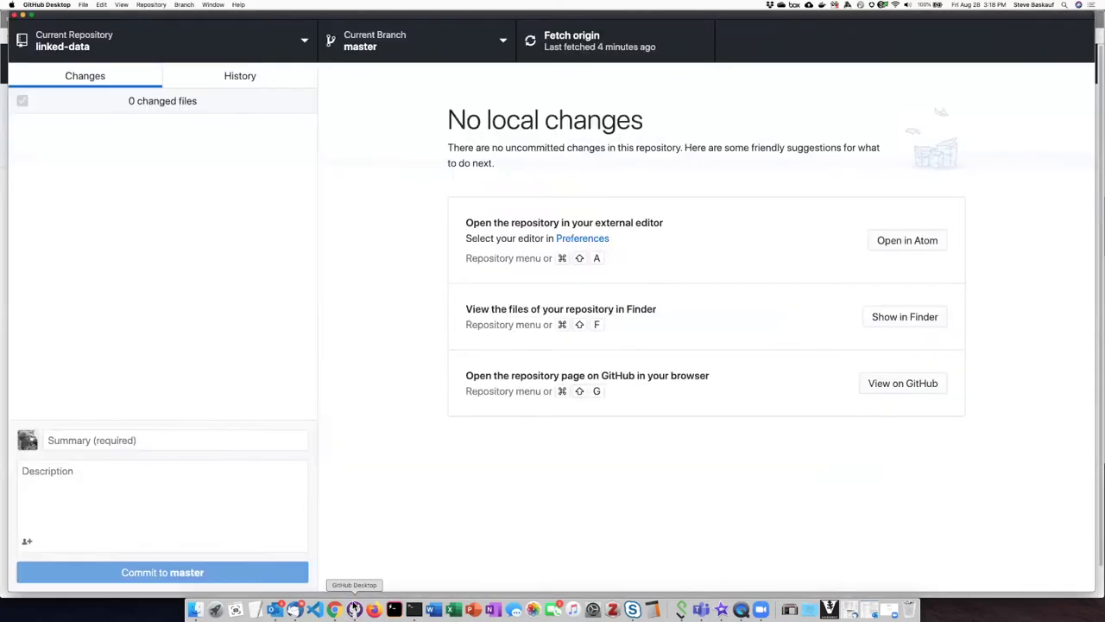
mouse_move(429, 447)
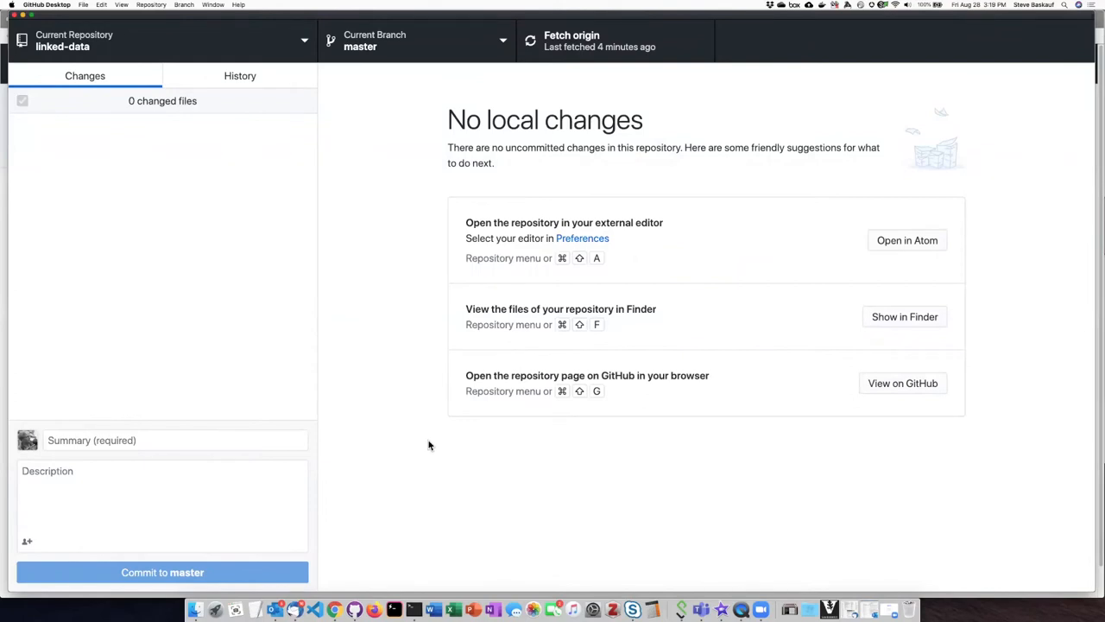
mouse_move(425, 277)
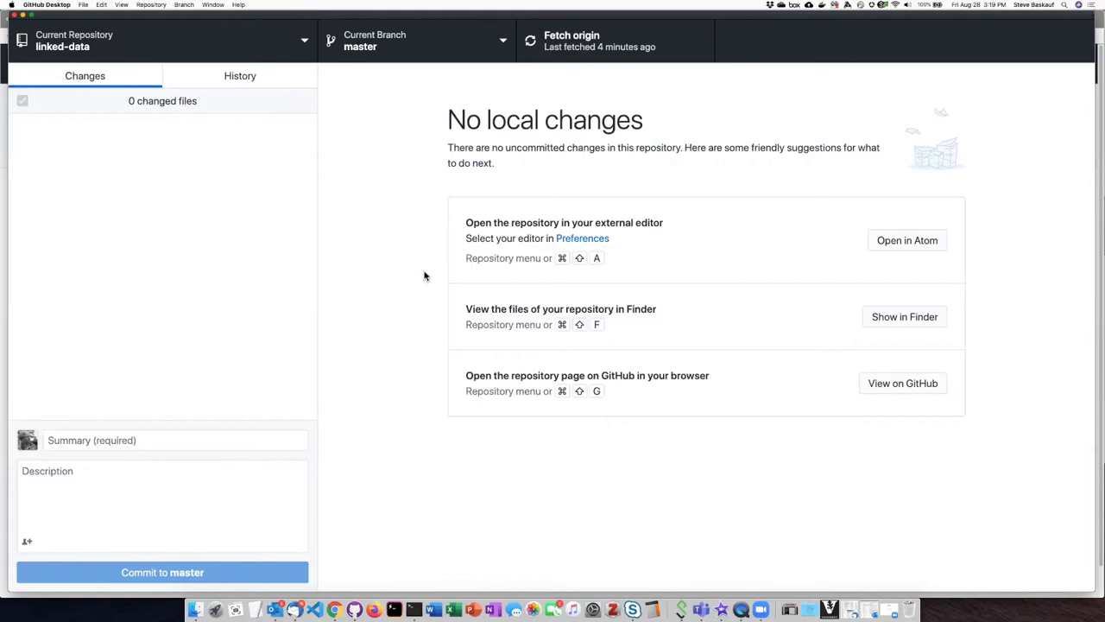
mouse_move(314, 55)
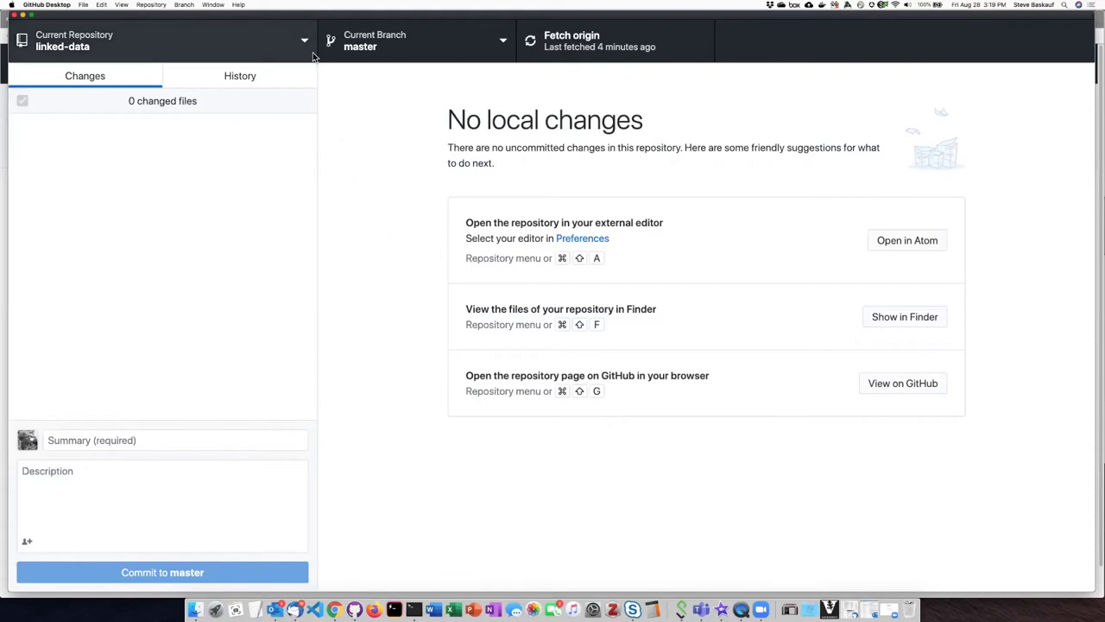
mouse_move(304, 43)
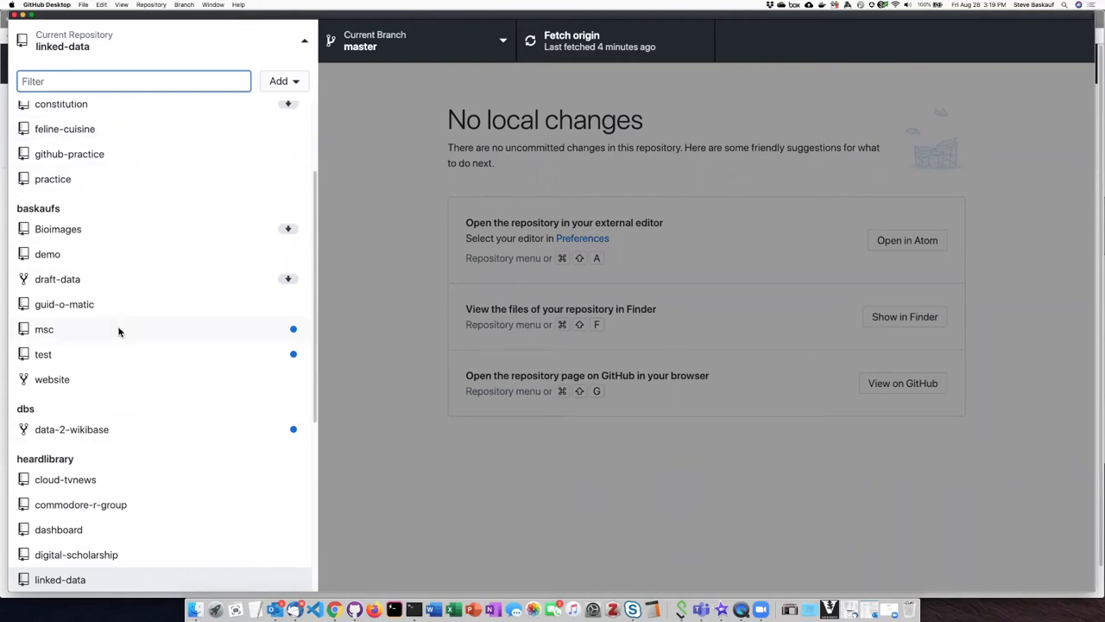
mouse_move(137, 233)
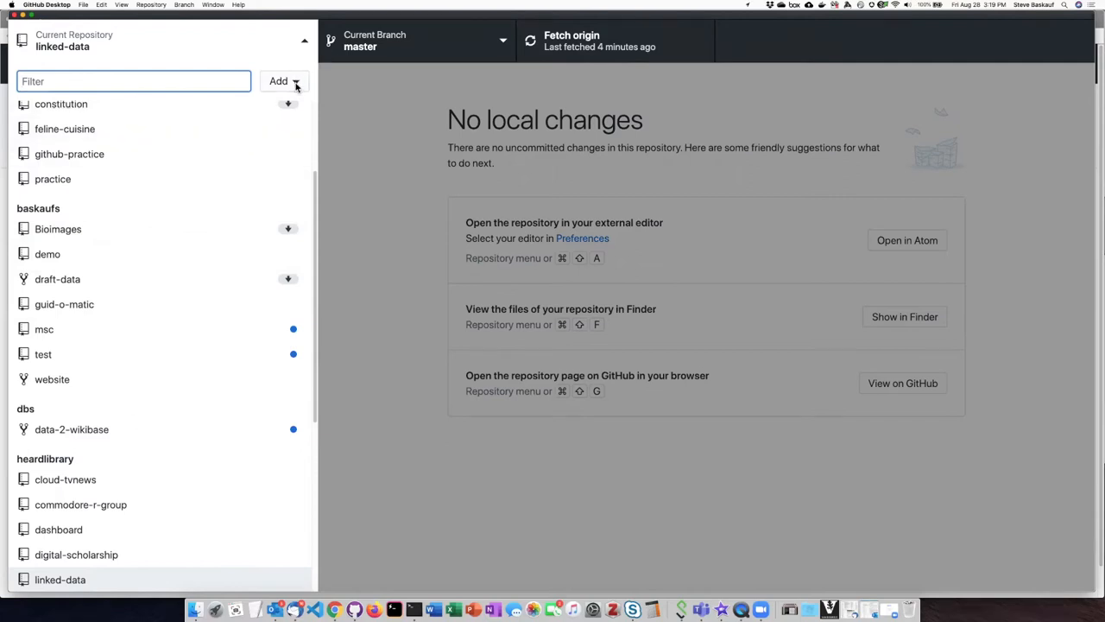
left_click(283, 81)
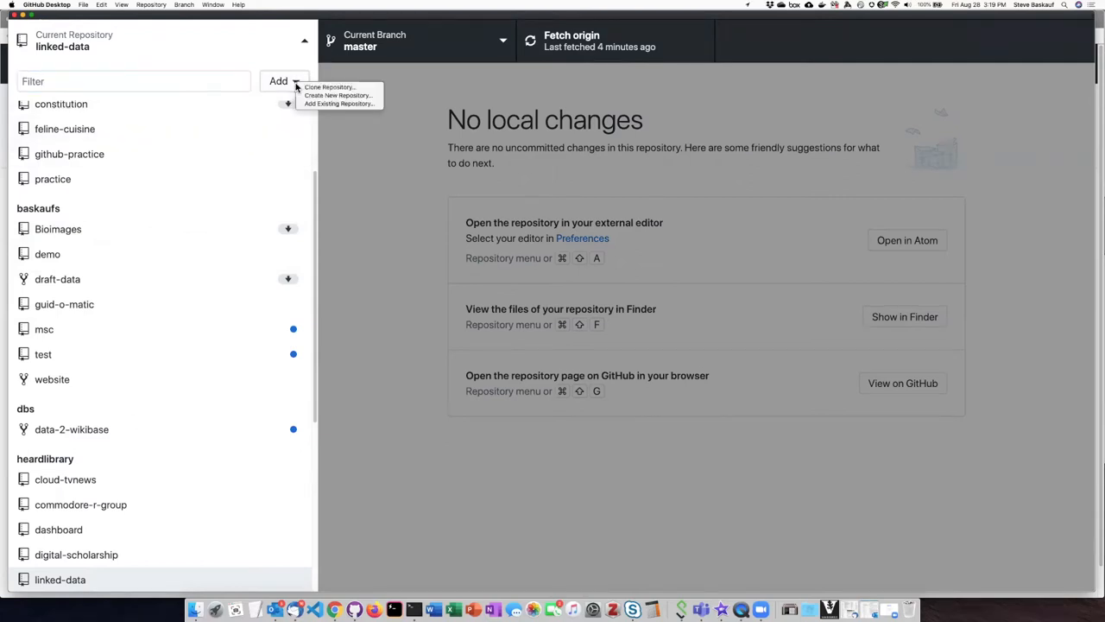
mouse_move(328, 86)
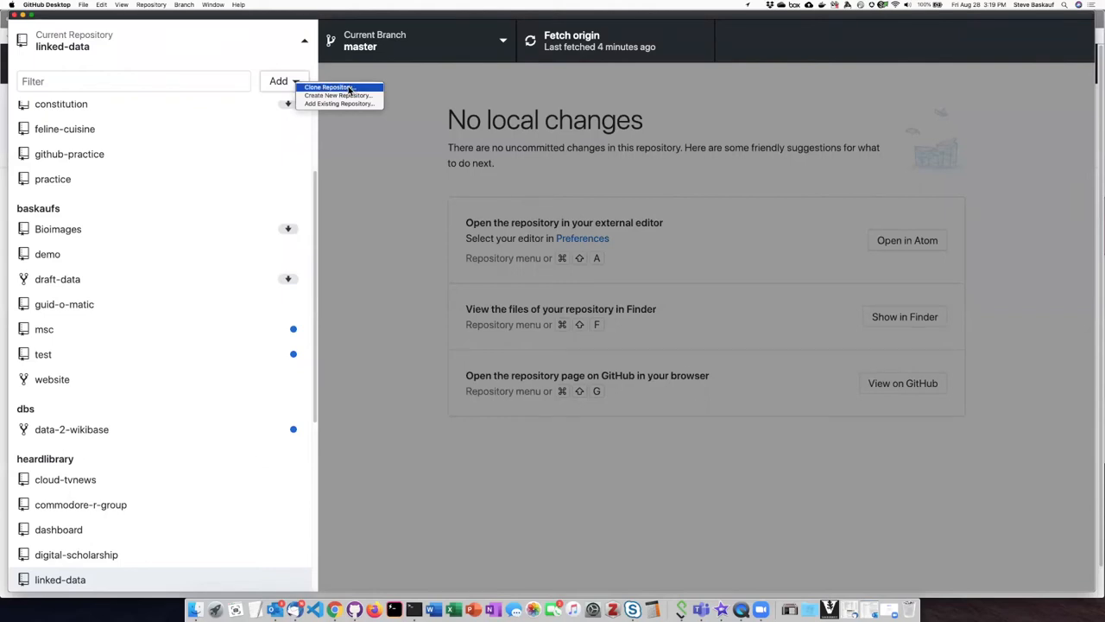
Pick baskaufs/project1 to clone into /Users/baskausj/Documents/GitHub/project1.
left_click(328, 86)
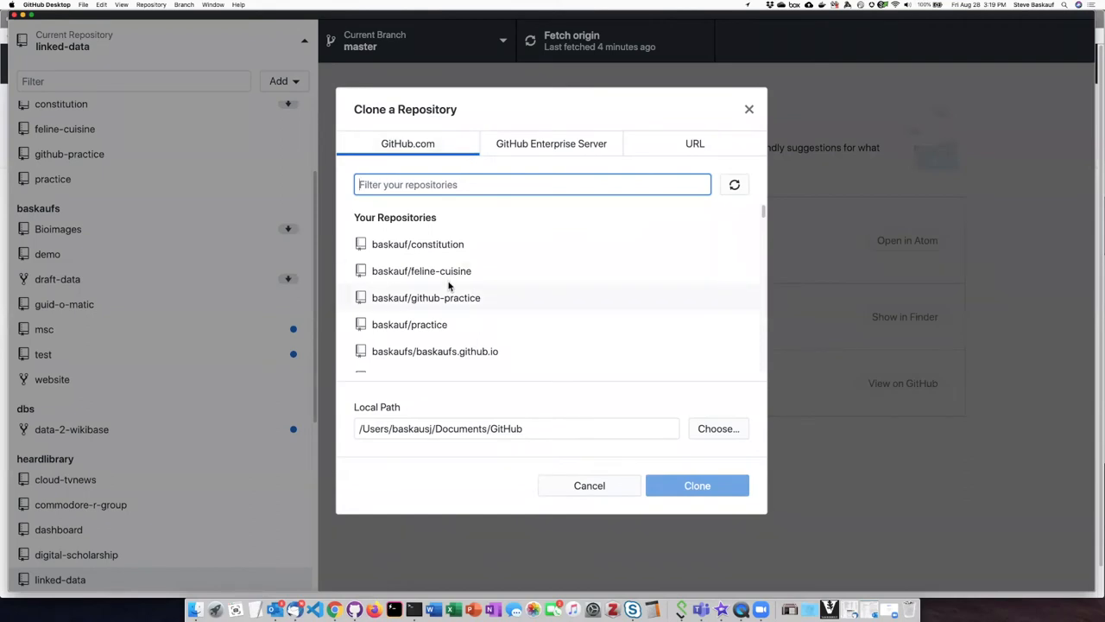
mouse_move(565, 262)
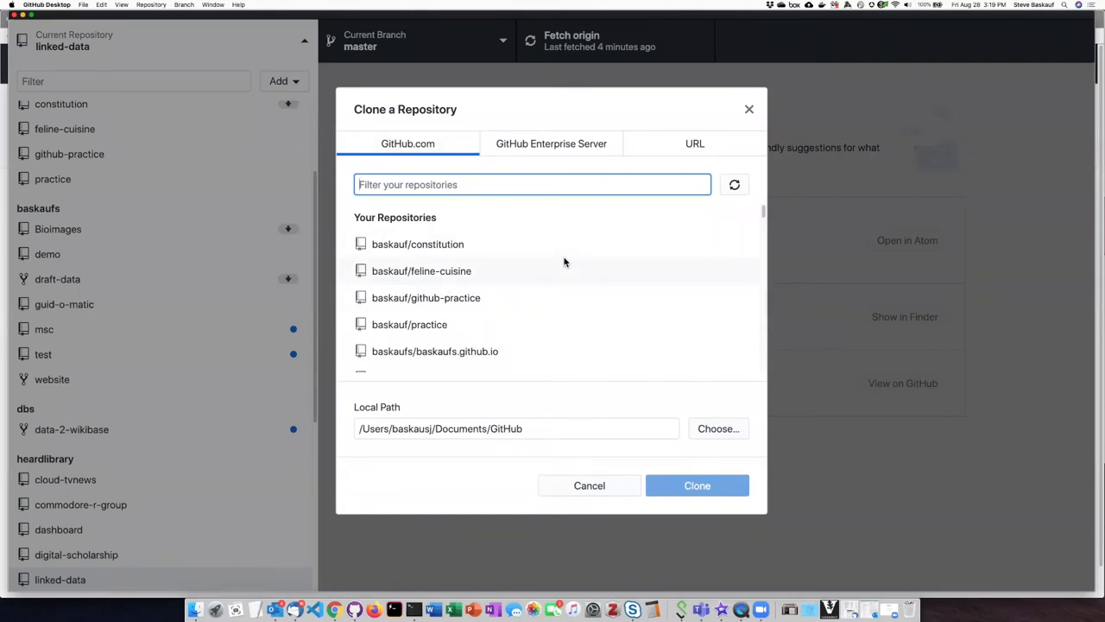
mouse_move(501, 297)
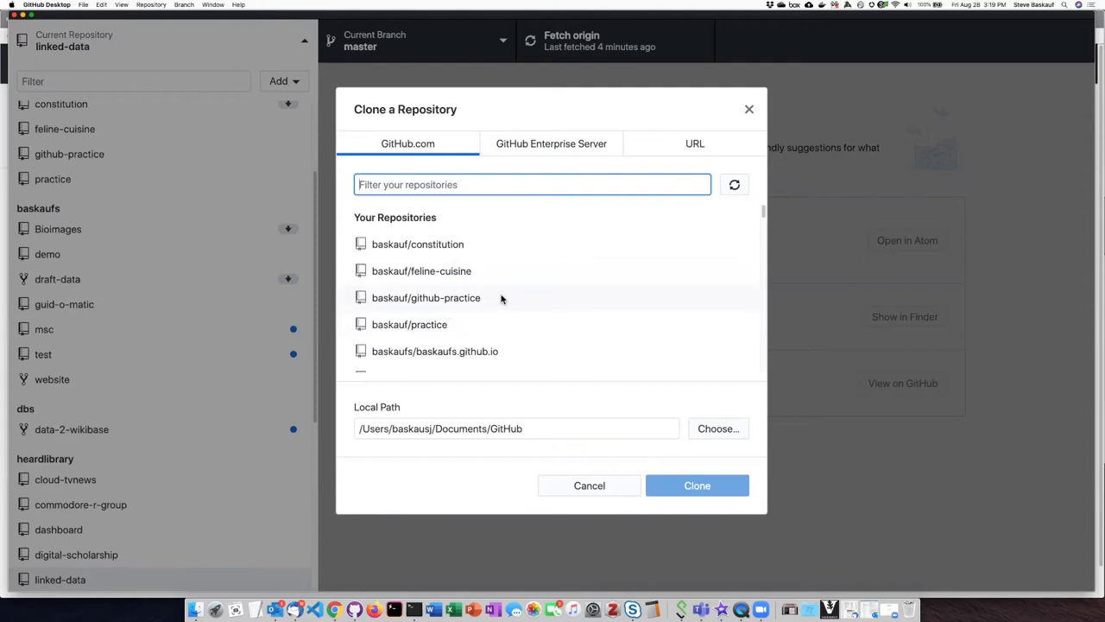
scroll("down", 3)
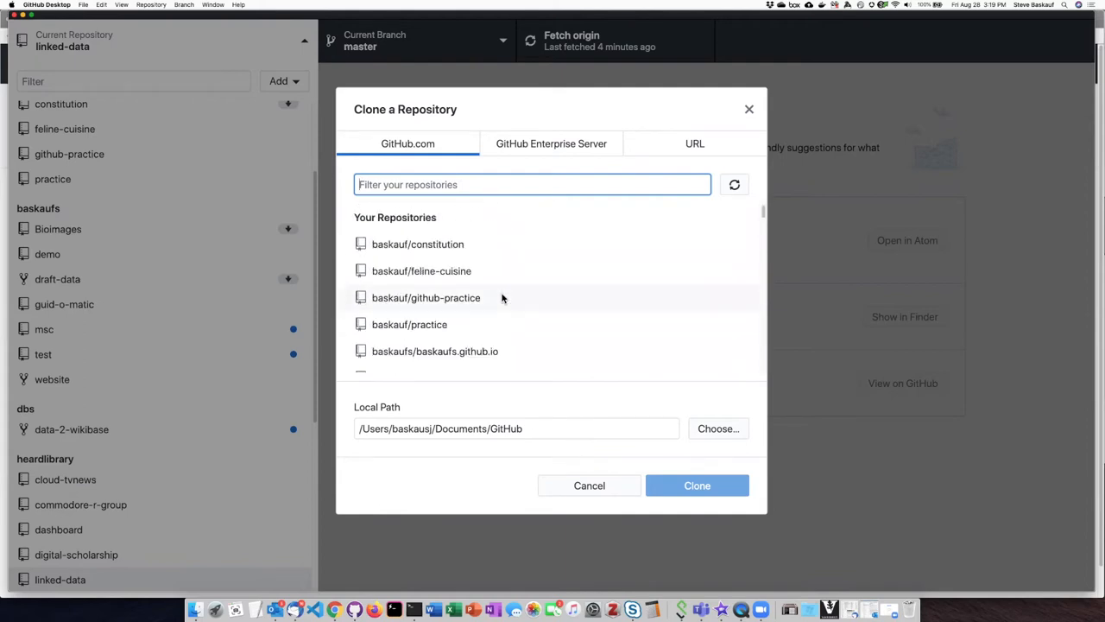
mouse_move(534, 278)
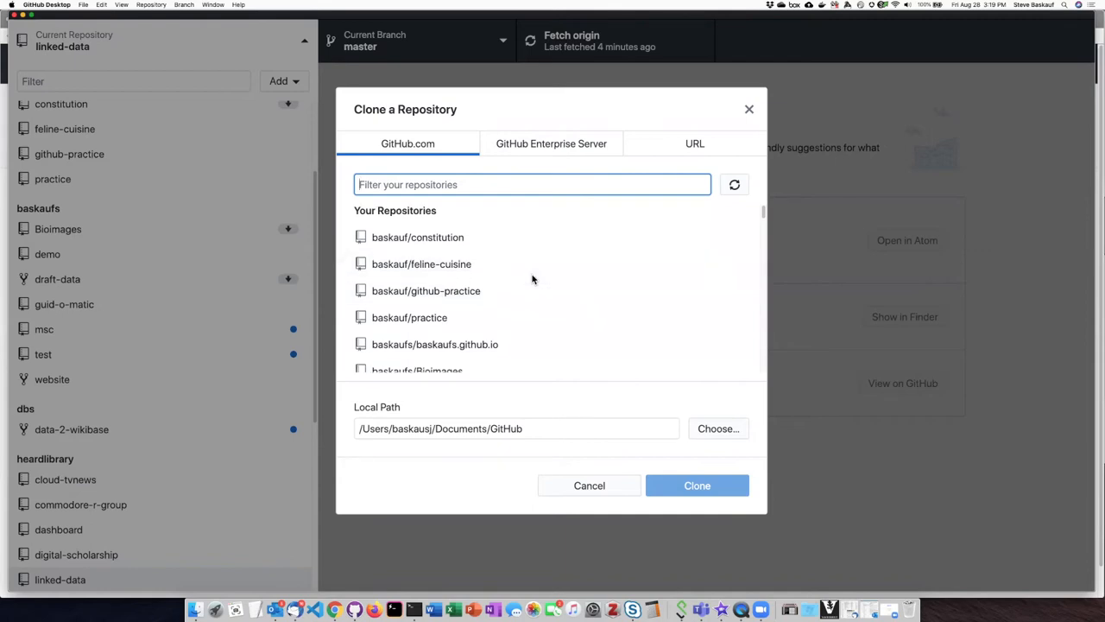
scroll("down", 3)
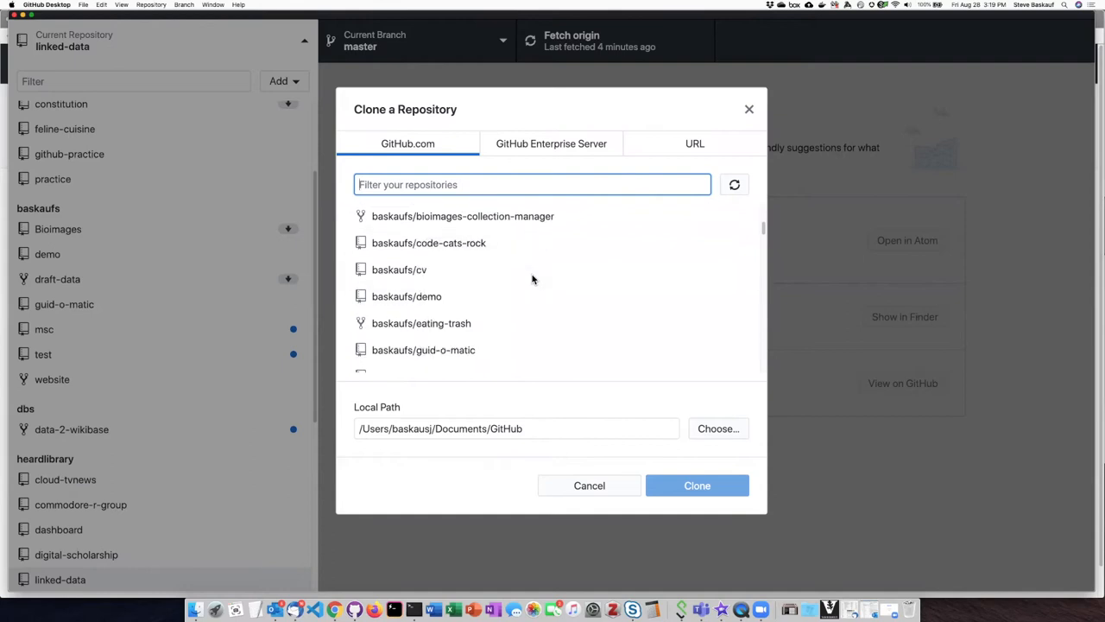
scroll("down", 3)
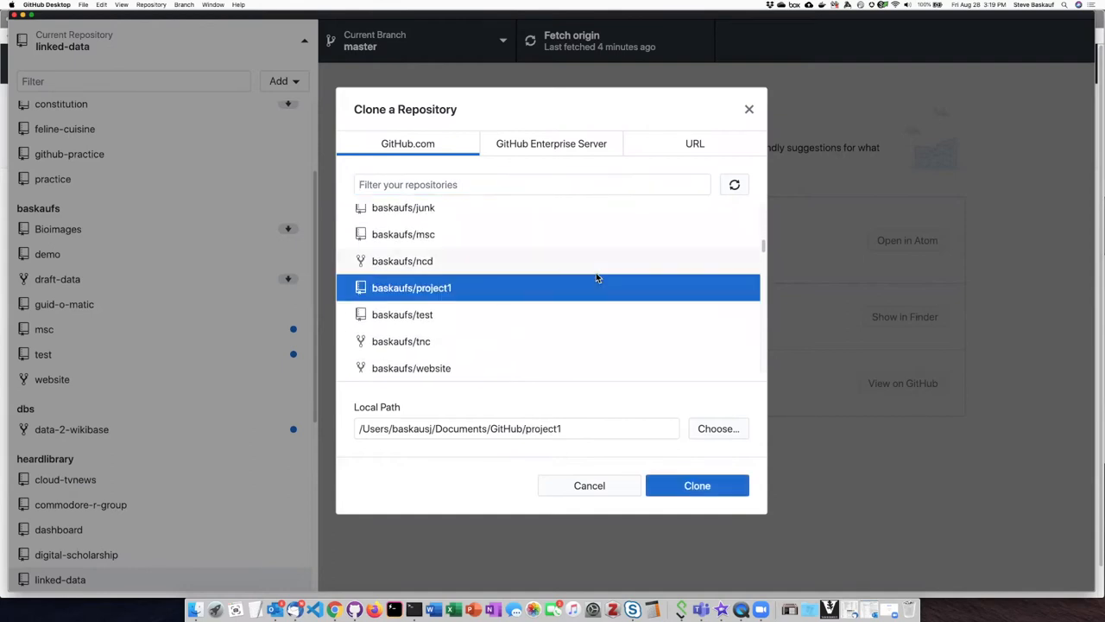
mouse_move(950, 263)
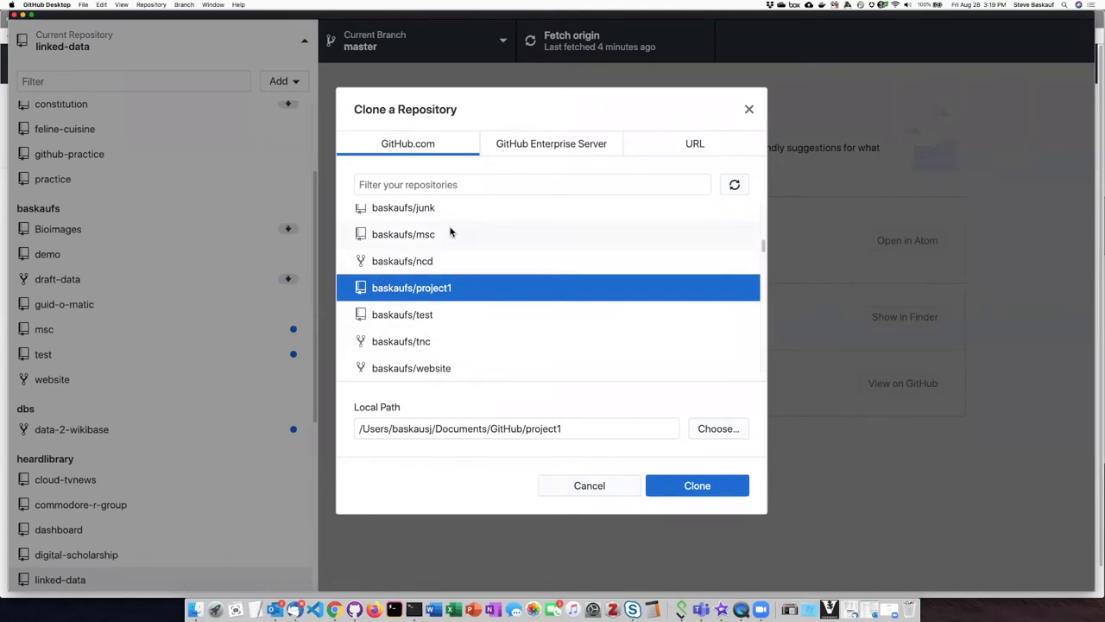
mouse_move(473, 287)
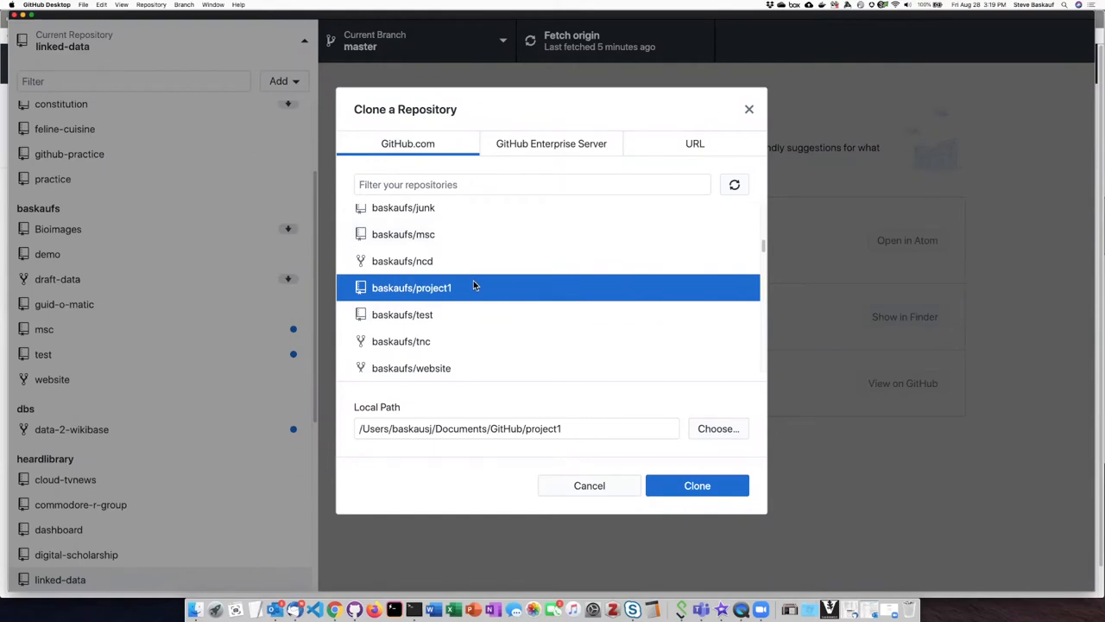
mouse_move(399, 292)
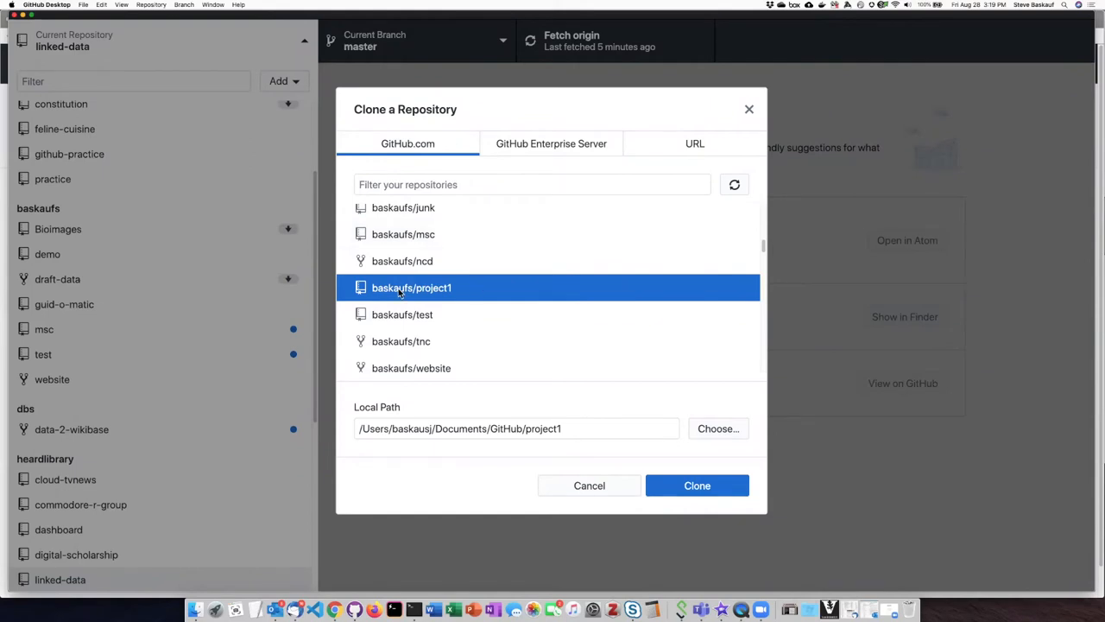
mouse_move(397, 300)
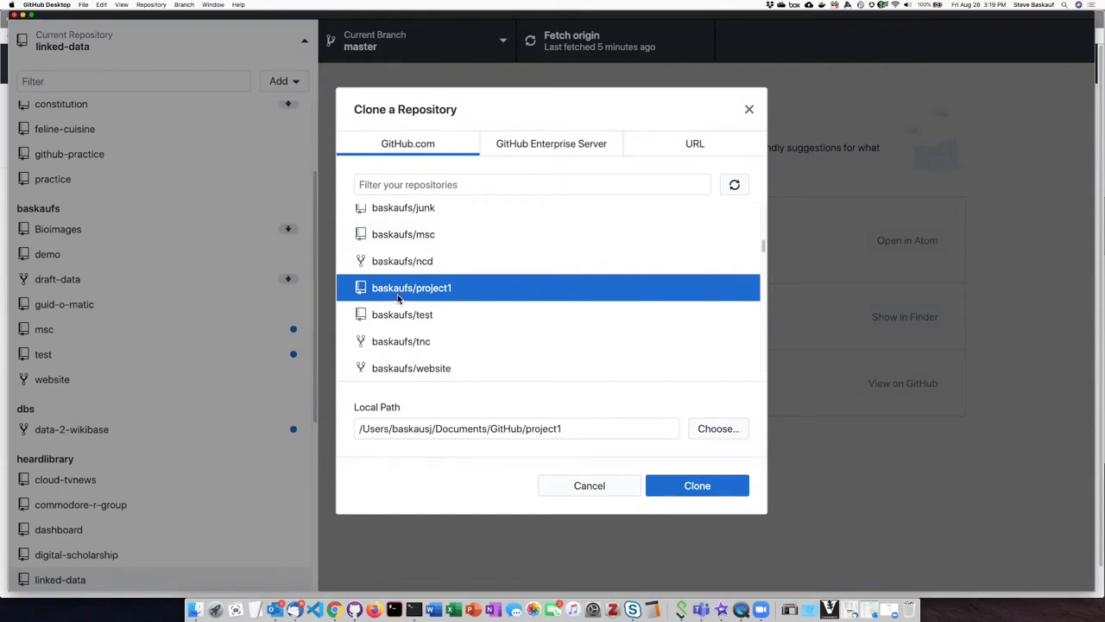
mouse_move(570, 309)
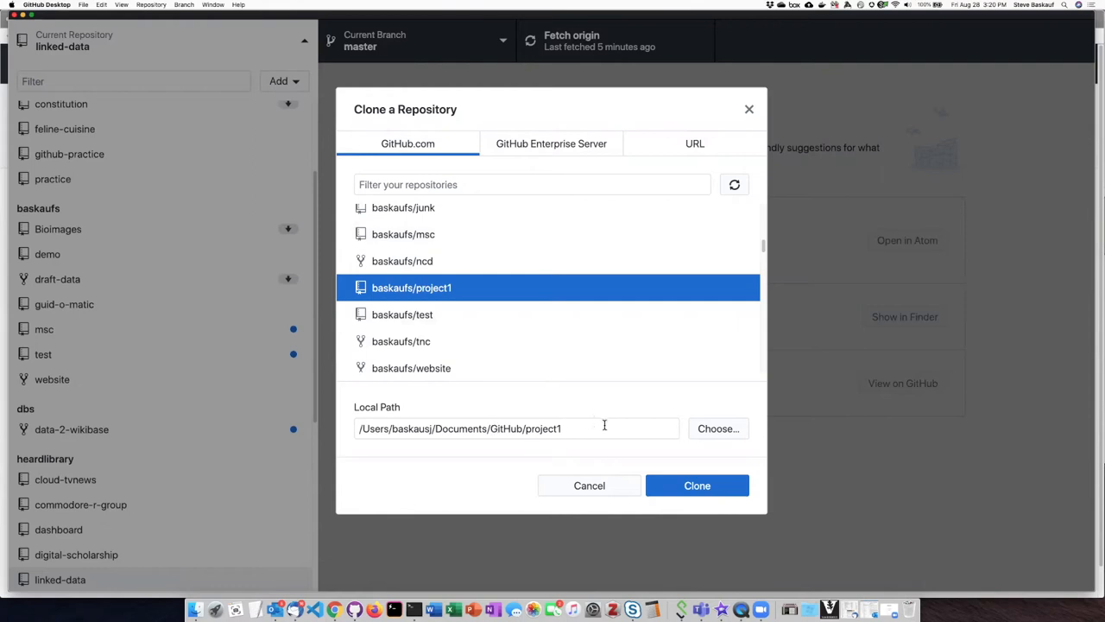
mouse_move(603, 425)
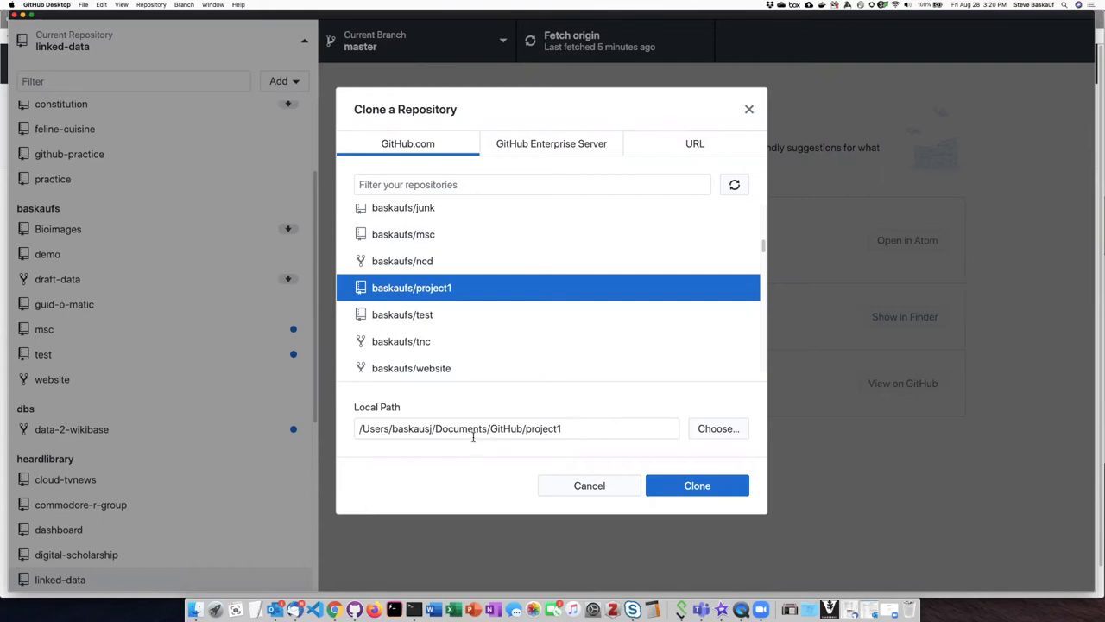
mouse_move(425, 459)
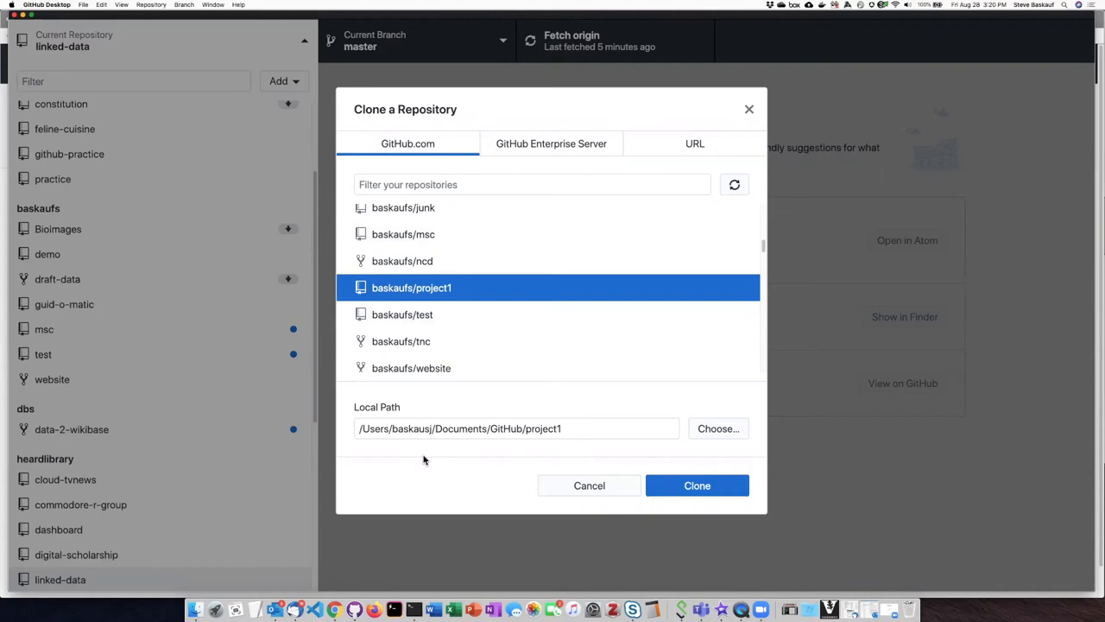
mouse_move(446, 451)
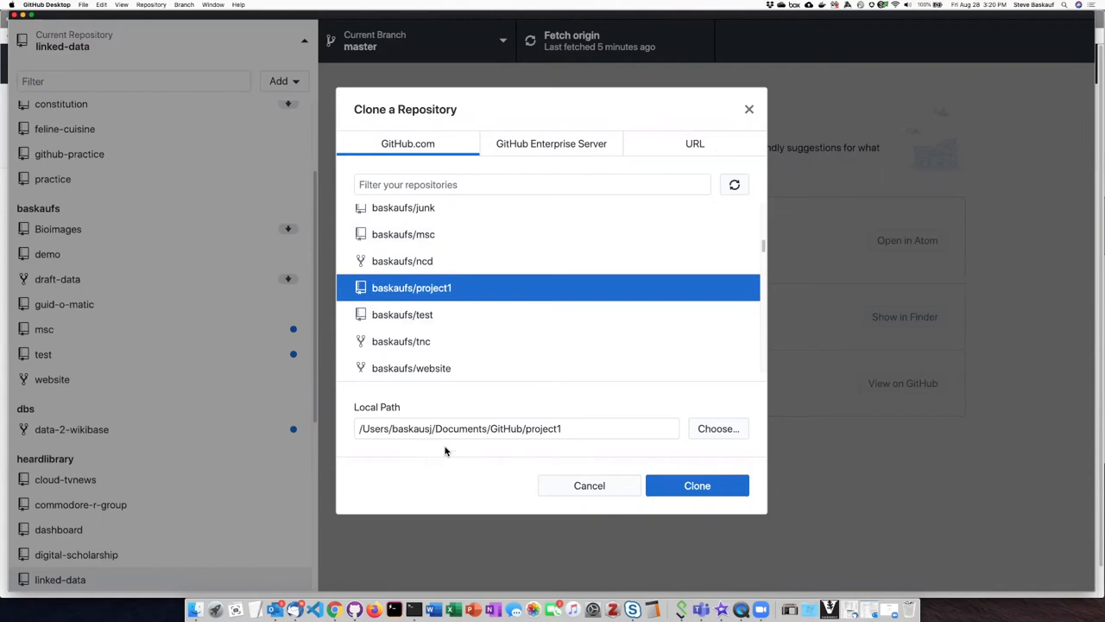
mouse_move(497, 436)
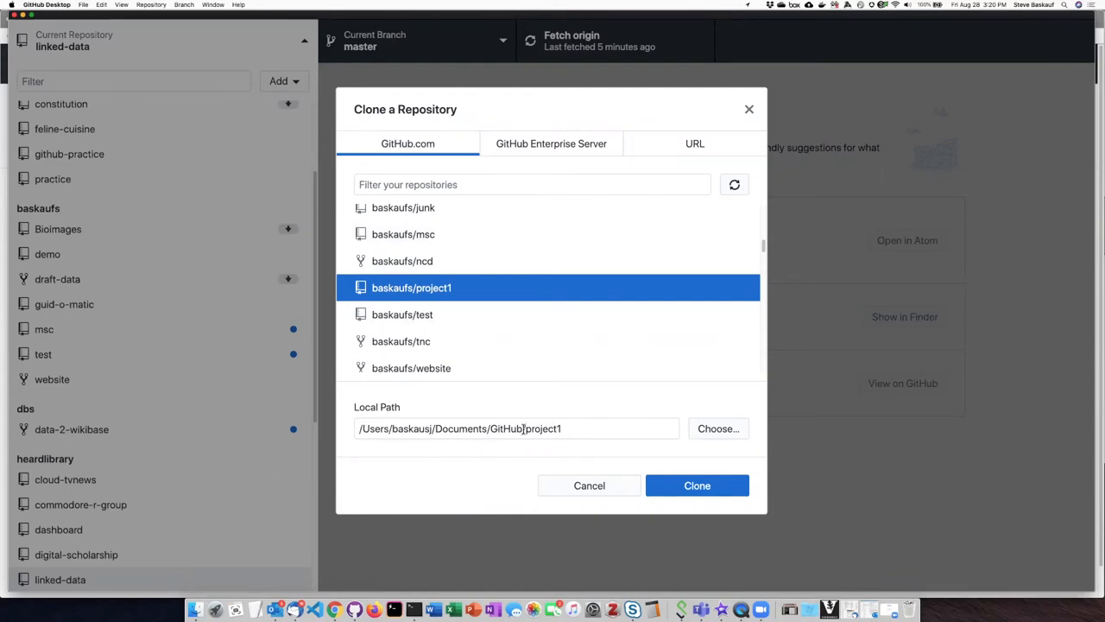
double_click(499, 429)
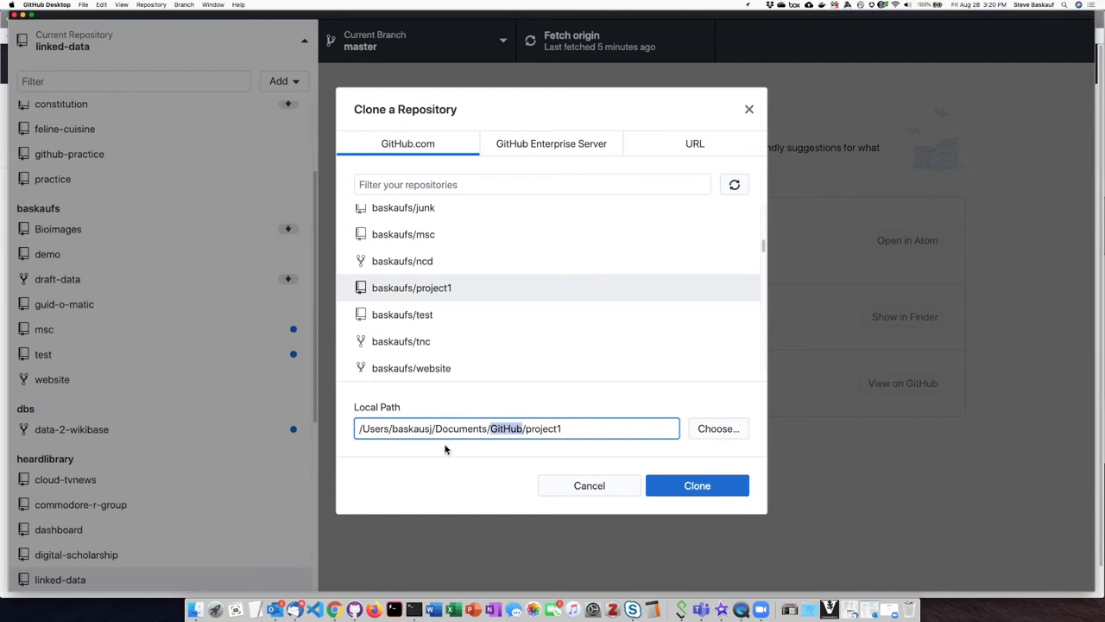
mouse_move(590, 452)
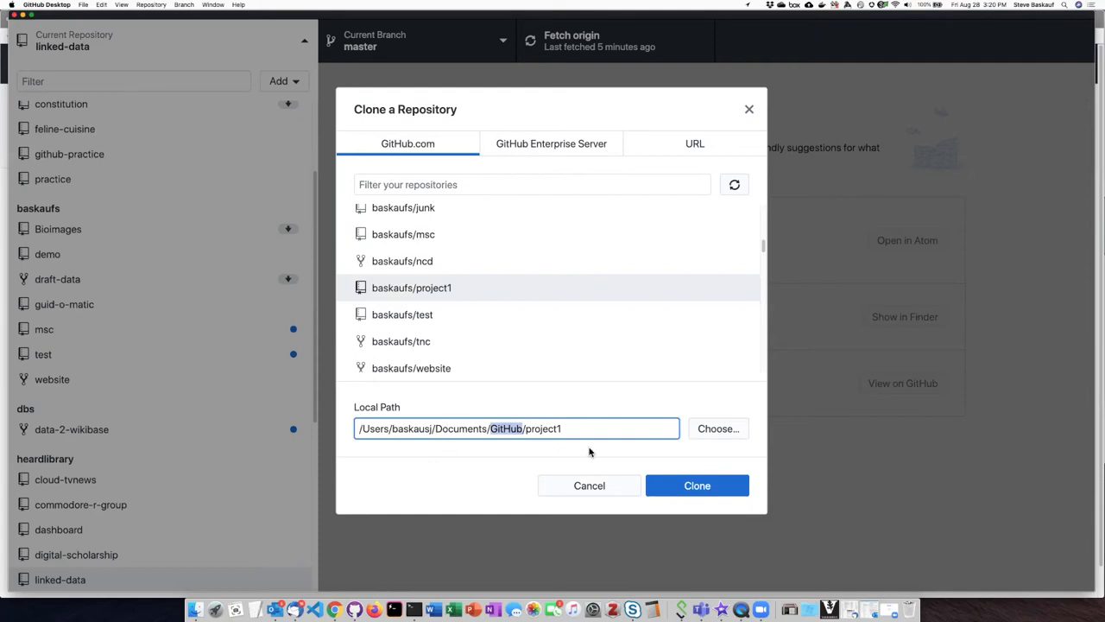
mouse_move(594, 449)
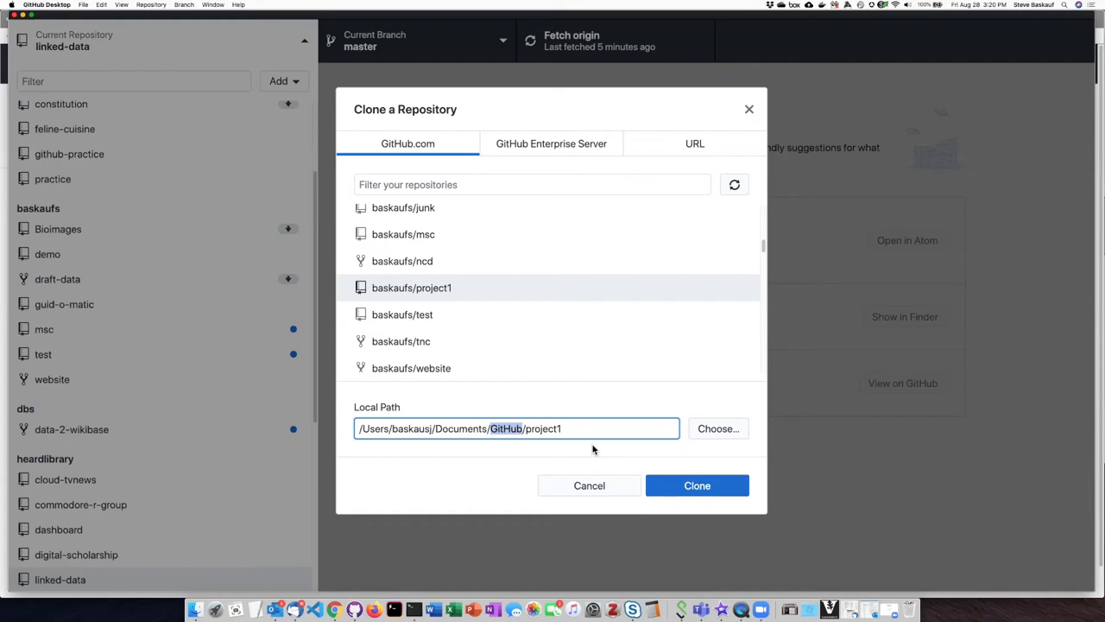
mouse_move(562, 416)
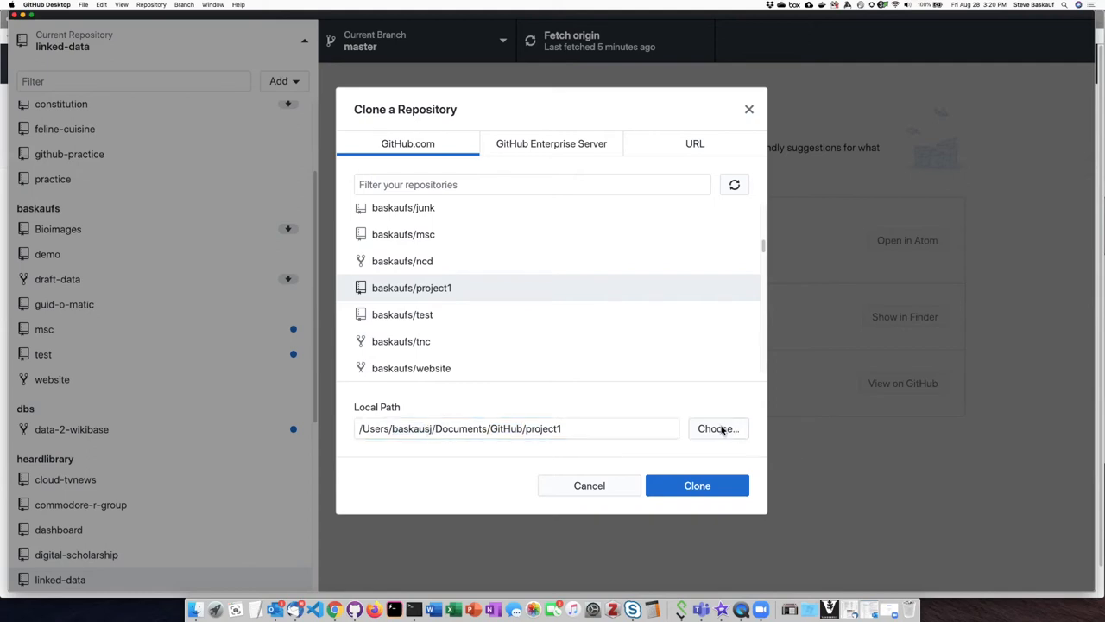
left_click(719, 428)
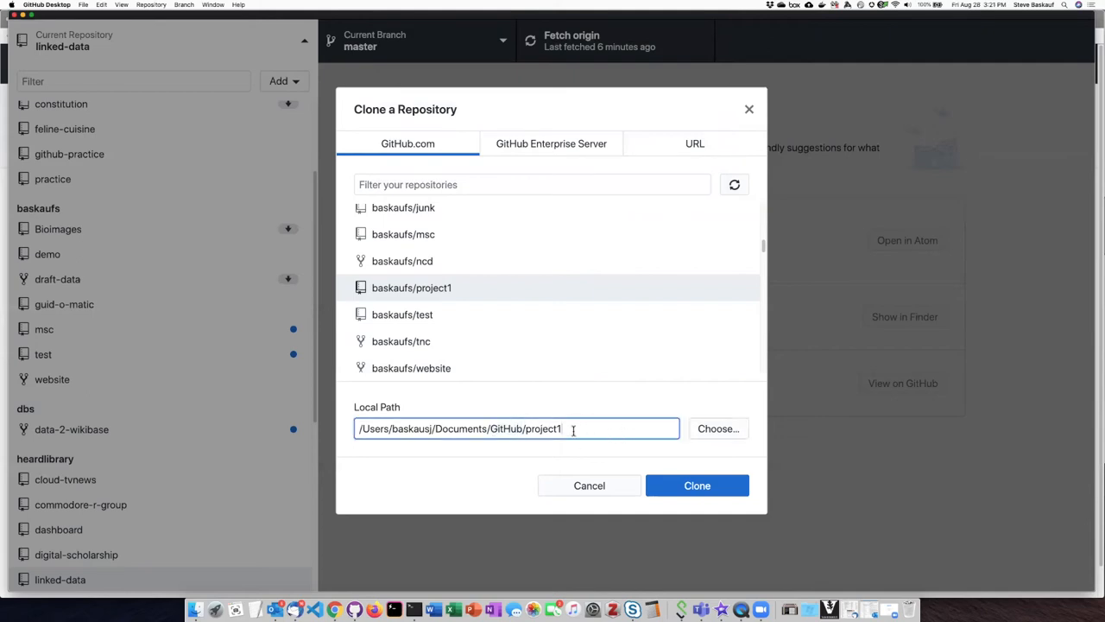
double_click(544, 429)
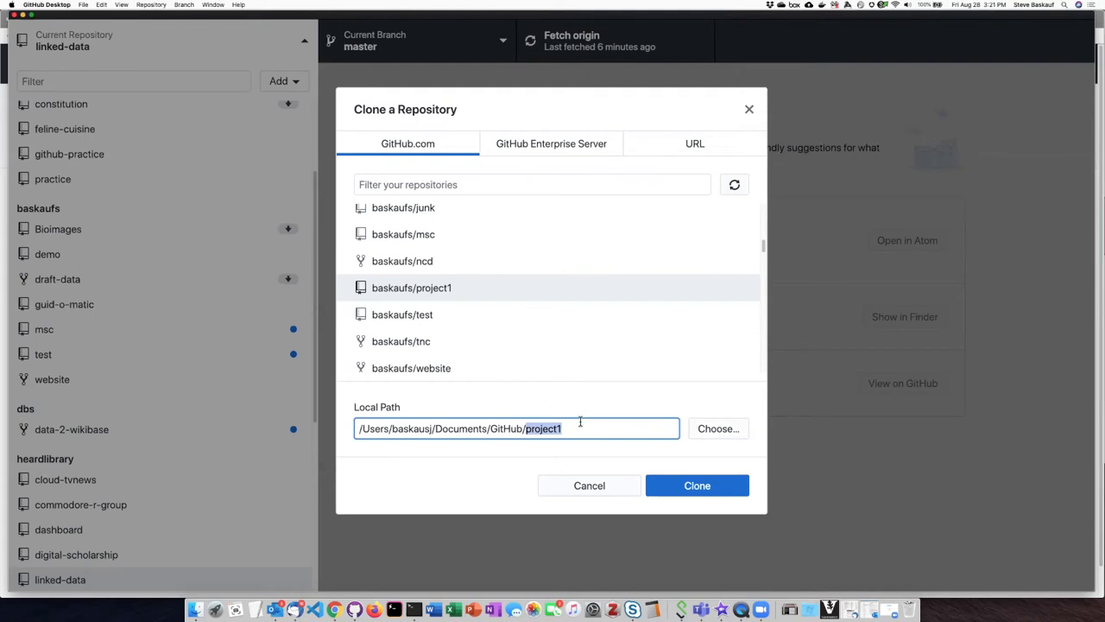
left_click(494, 428)
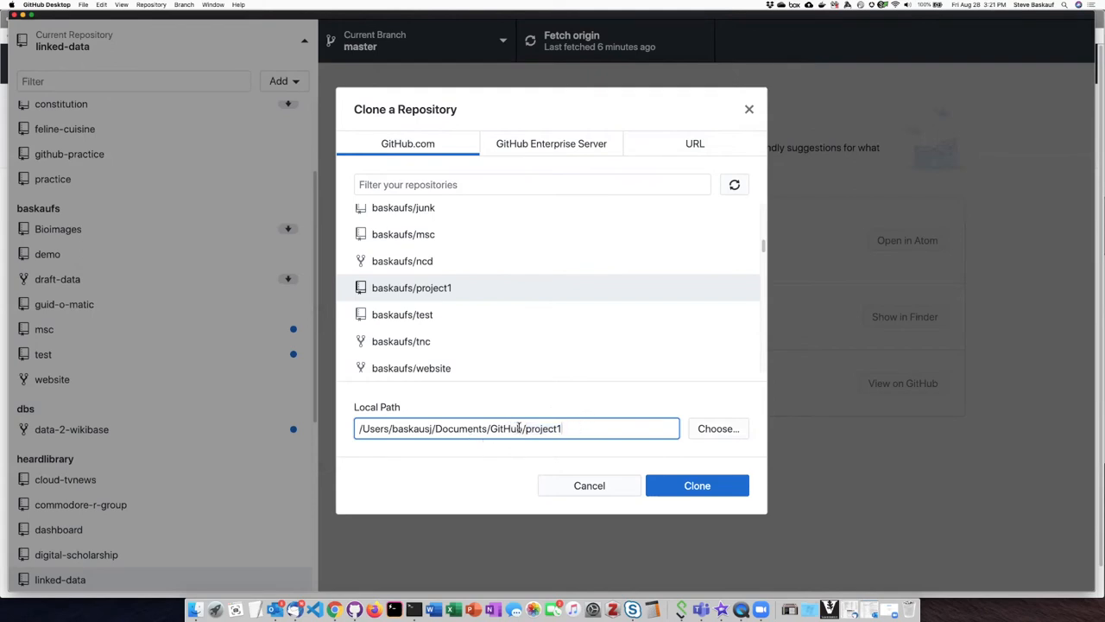
double_click(542, 429)
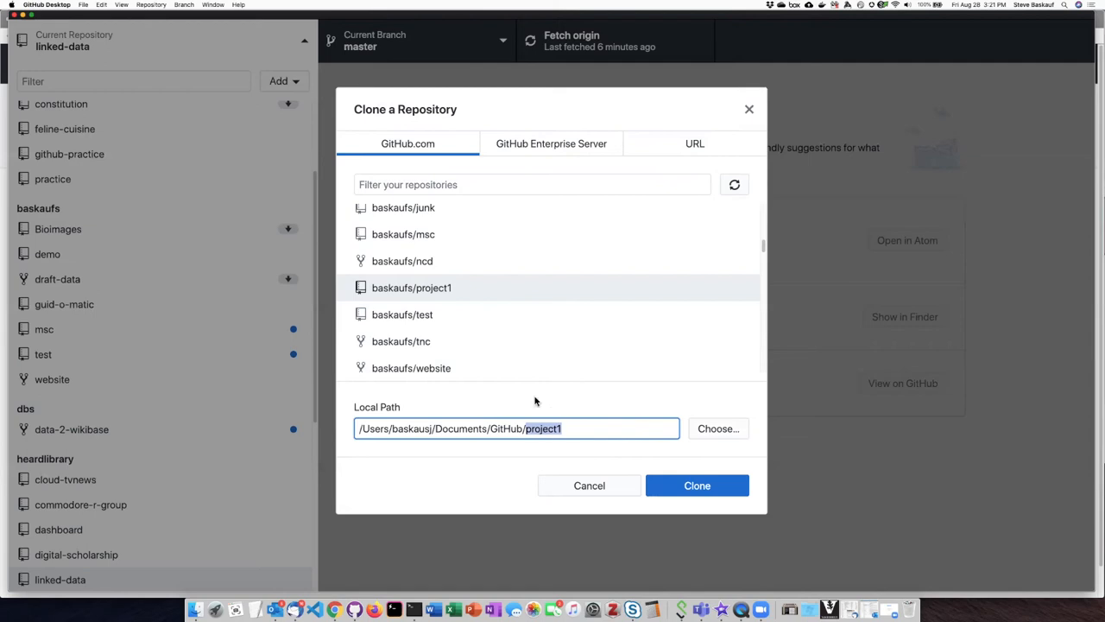
mouse_move(697, 485)
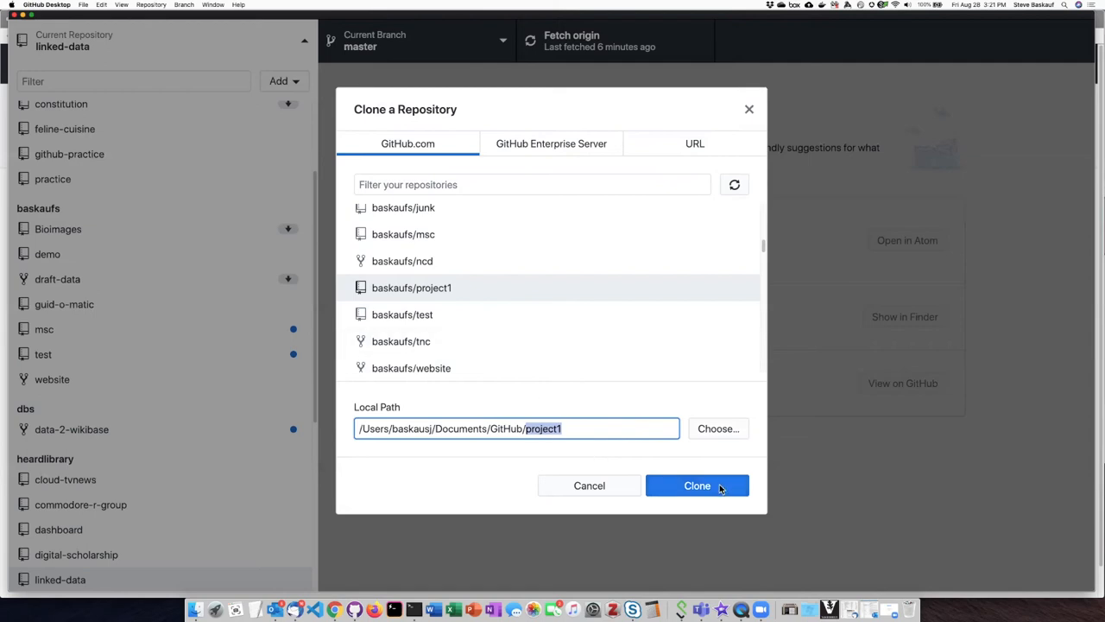
Clone project1 and make it the current repository with no local changes.
left_click(697, 485)
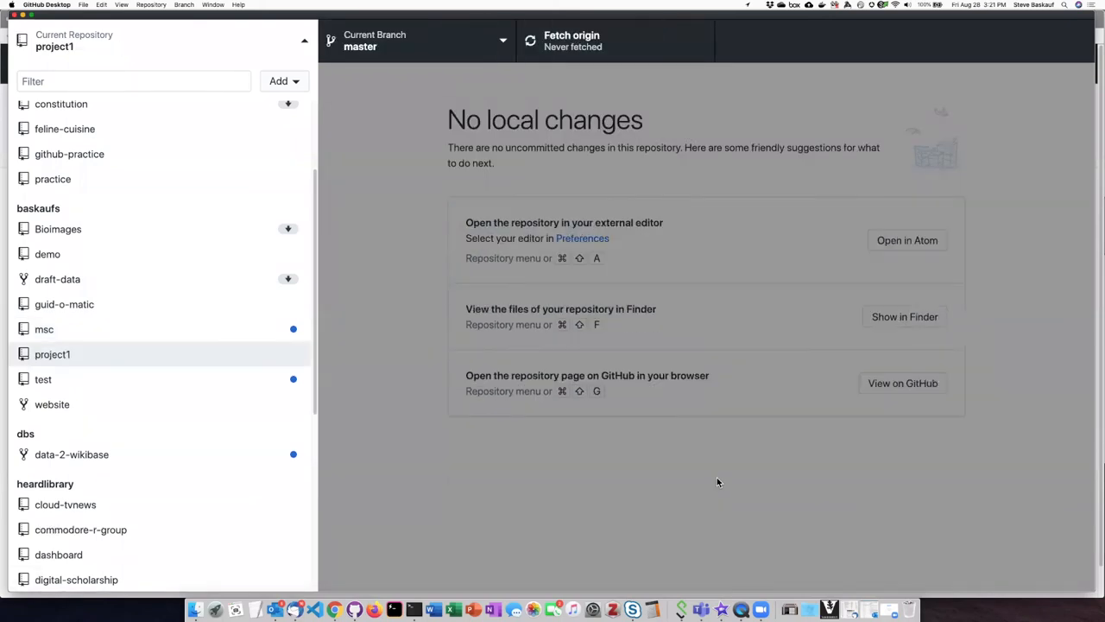
mouse_move(366, 287)
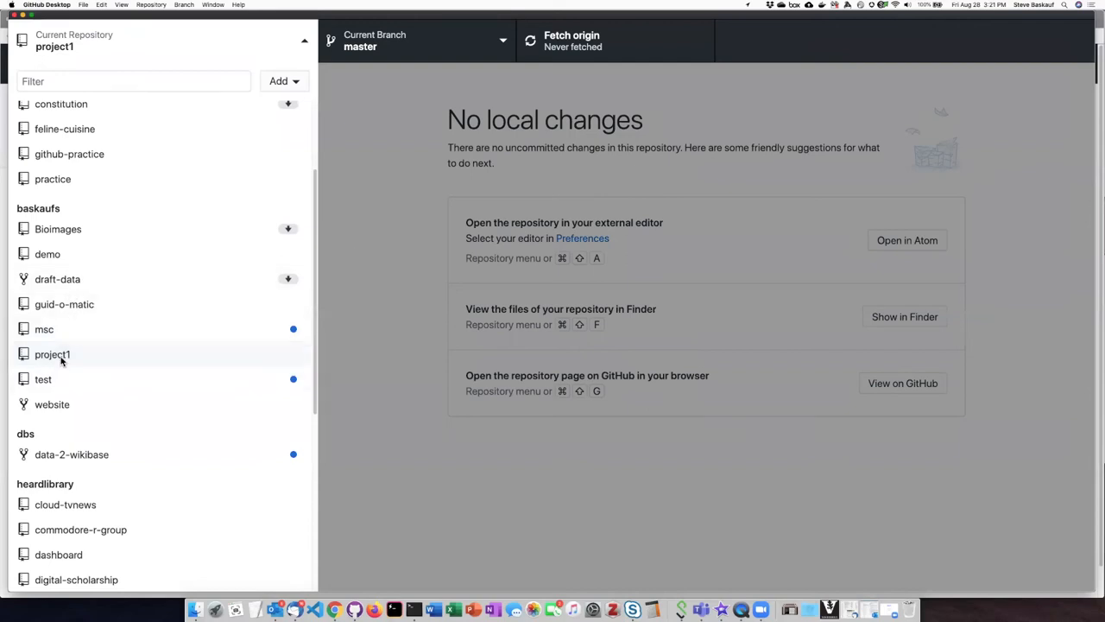
left_click(52, 354)
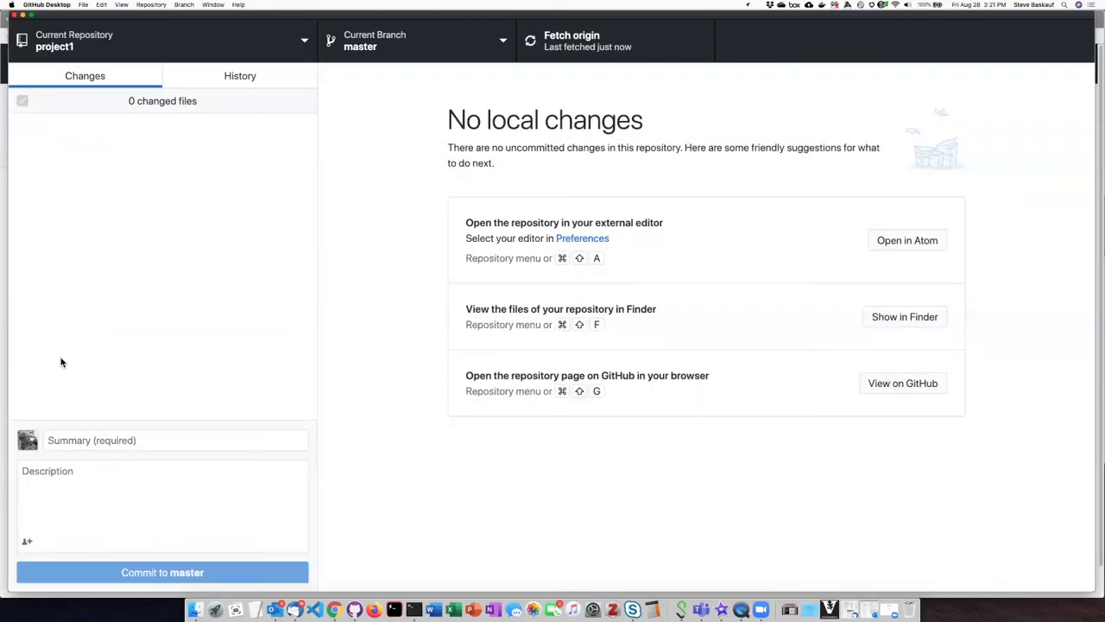
mouse_move(121, 175)
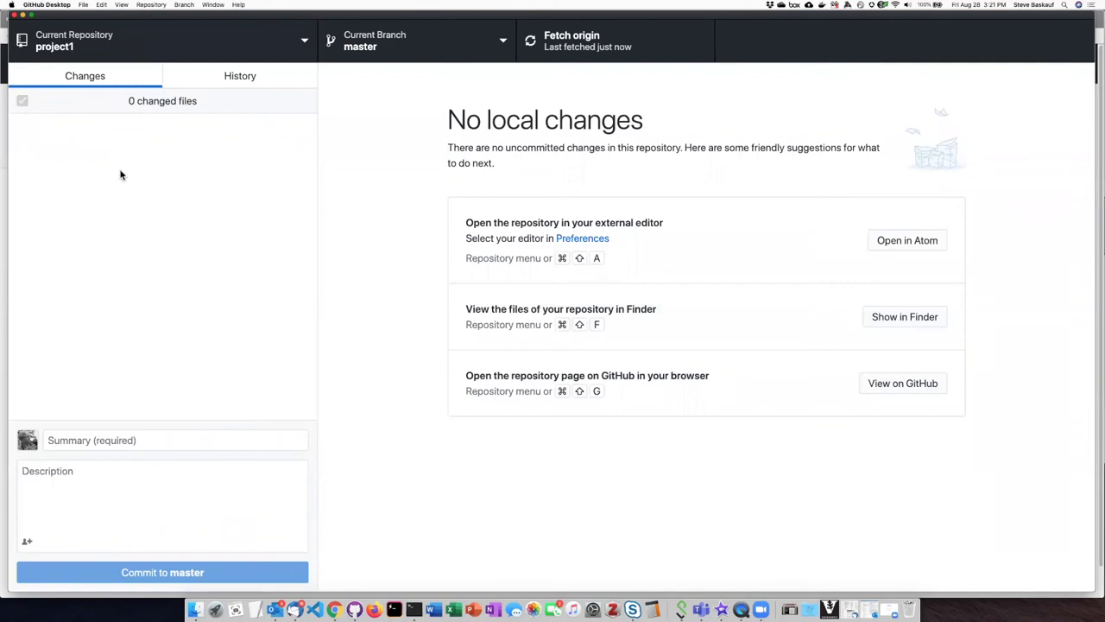
mouse_move(219, 41)
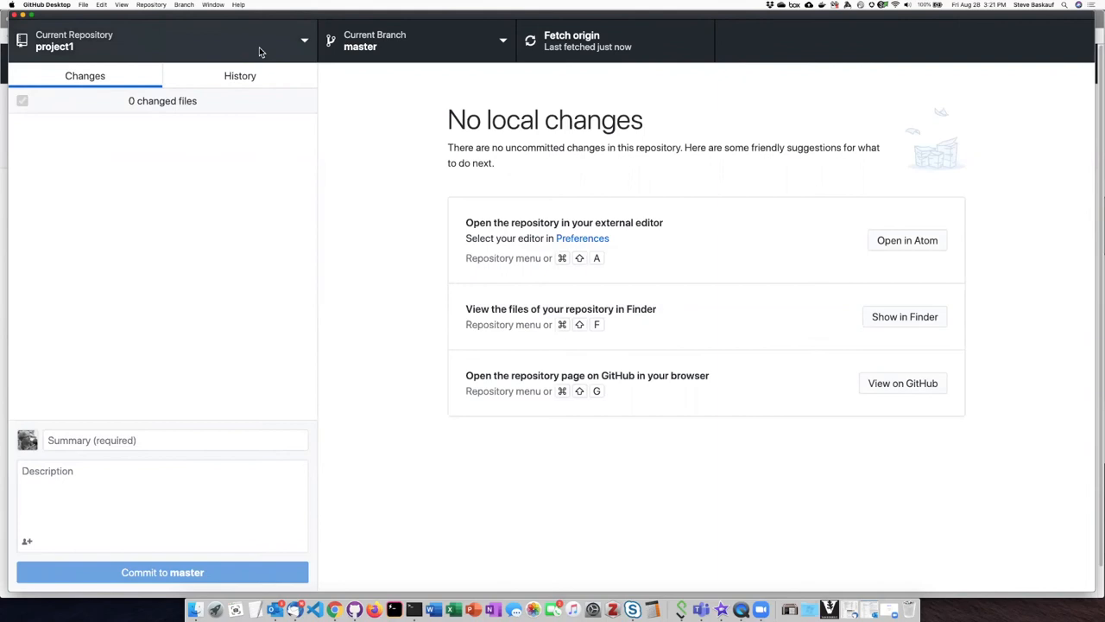
Show the .gitignore diff from project1's Initial commit in History.
left_click(240, 76)
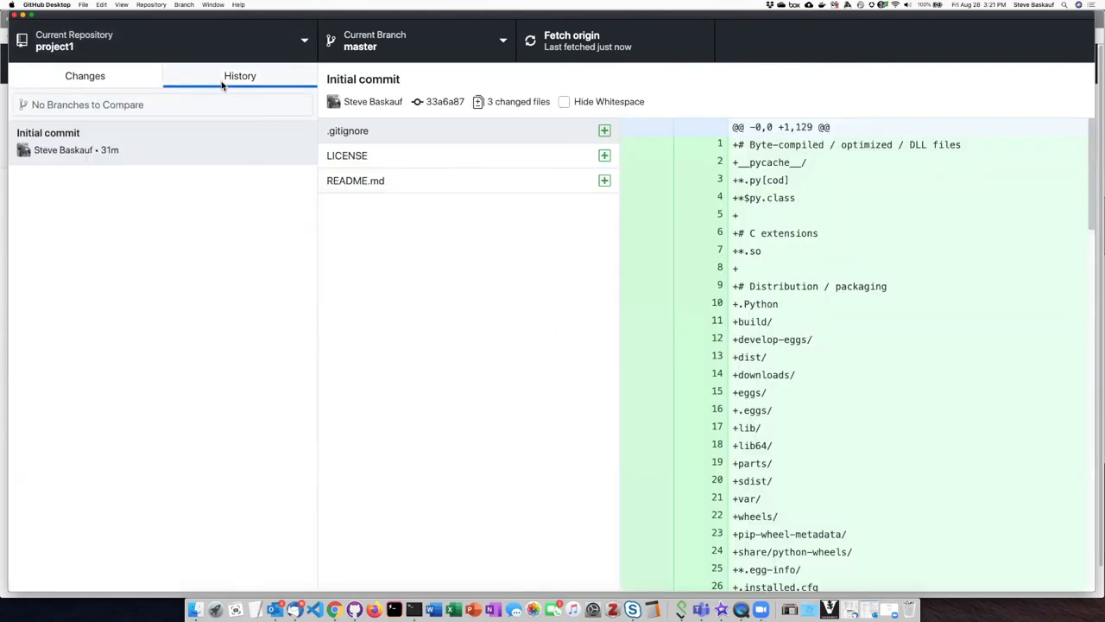
mouse_move(3, 125)
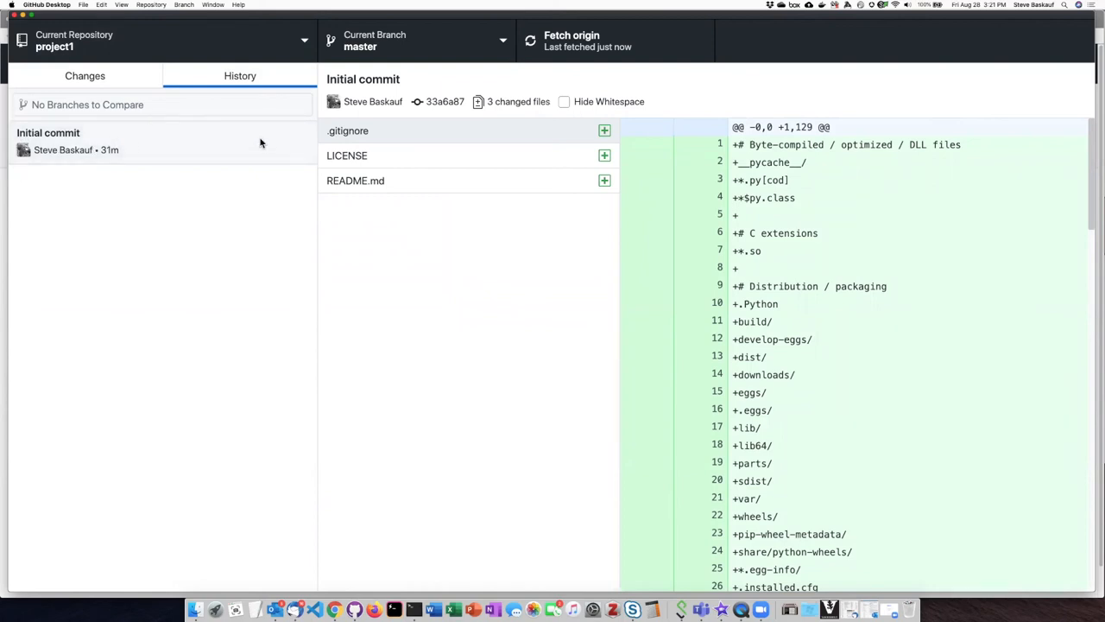
mouse_move(432, 152)
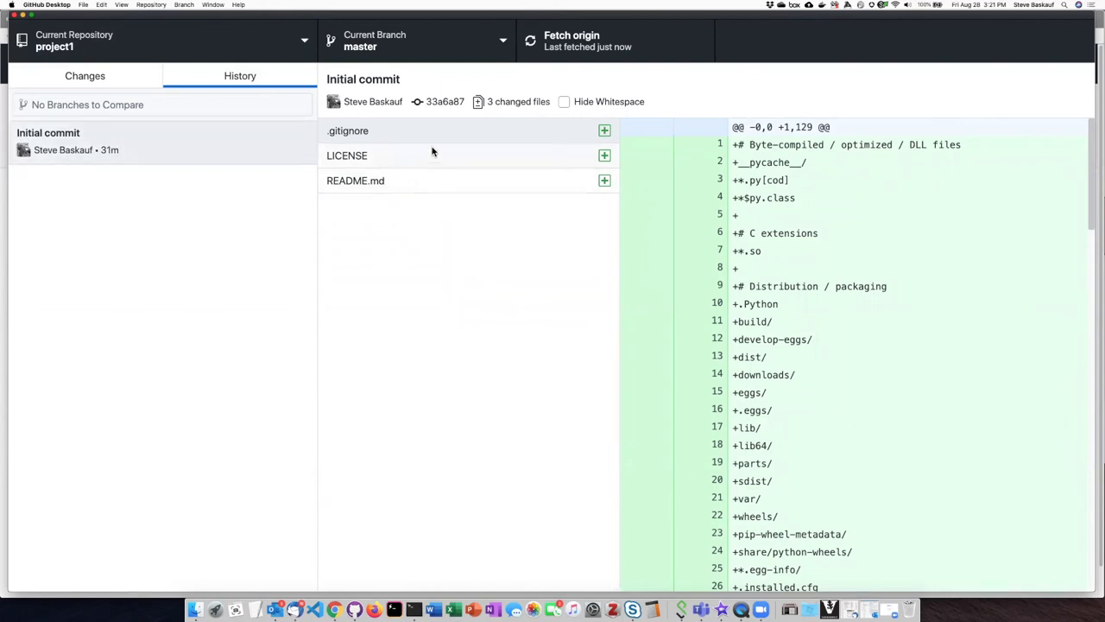
mouse_move(418, 189)
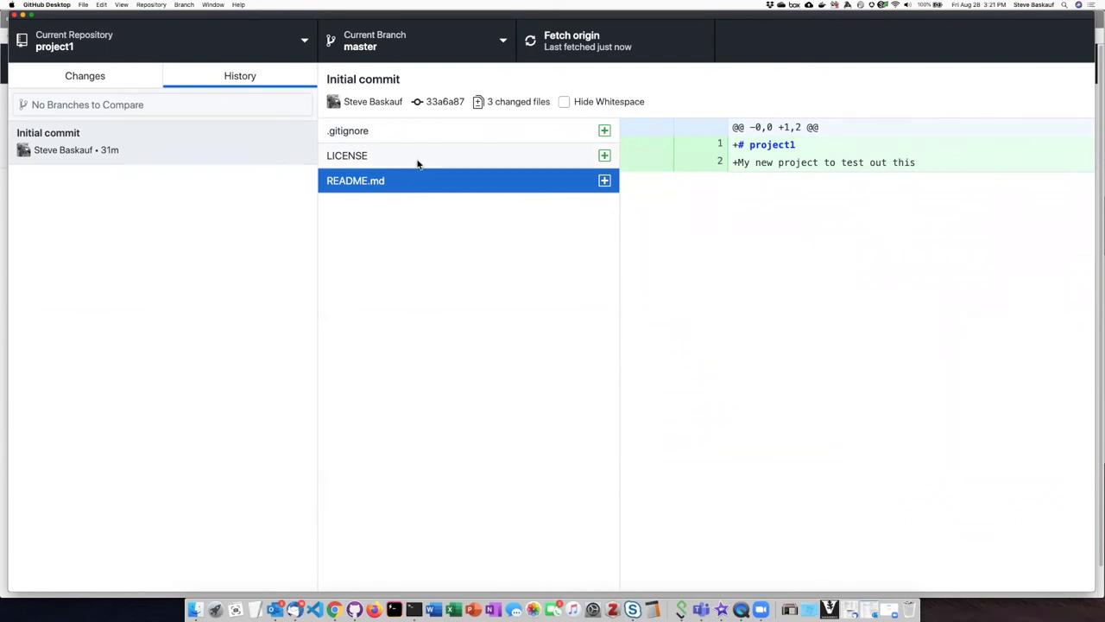
left_click(347, 131)
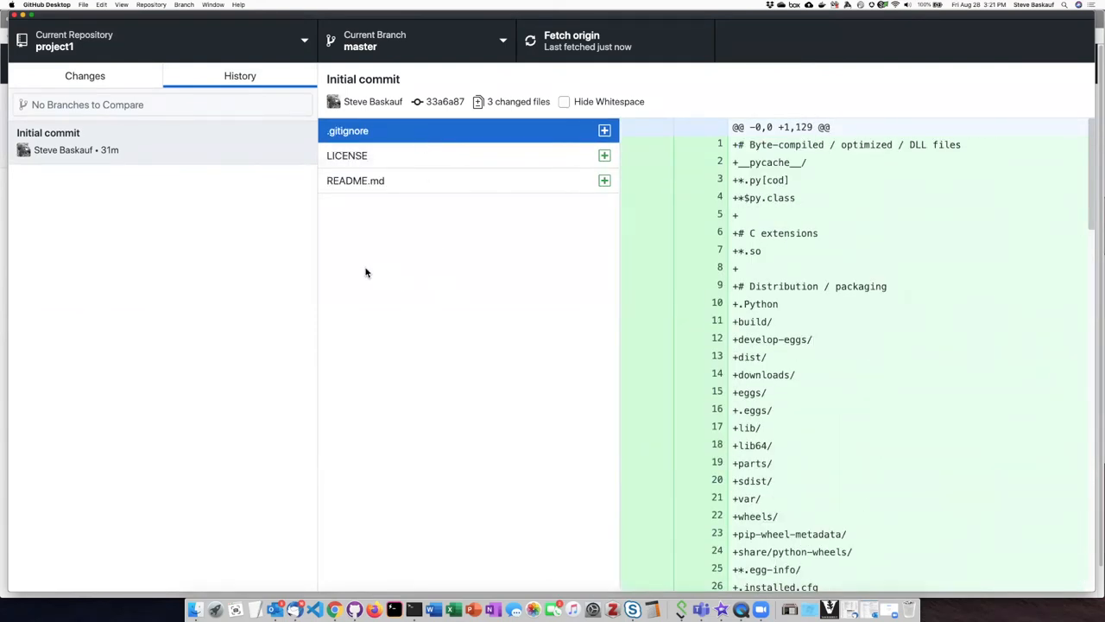
mouse_move(303, 320)
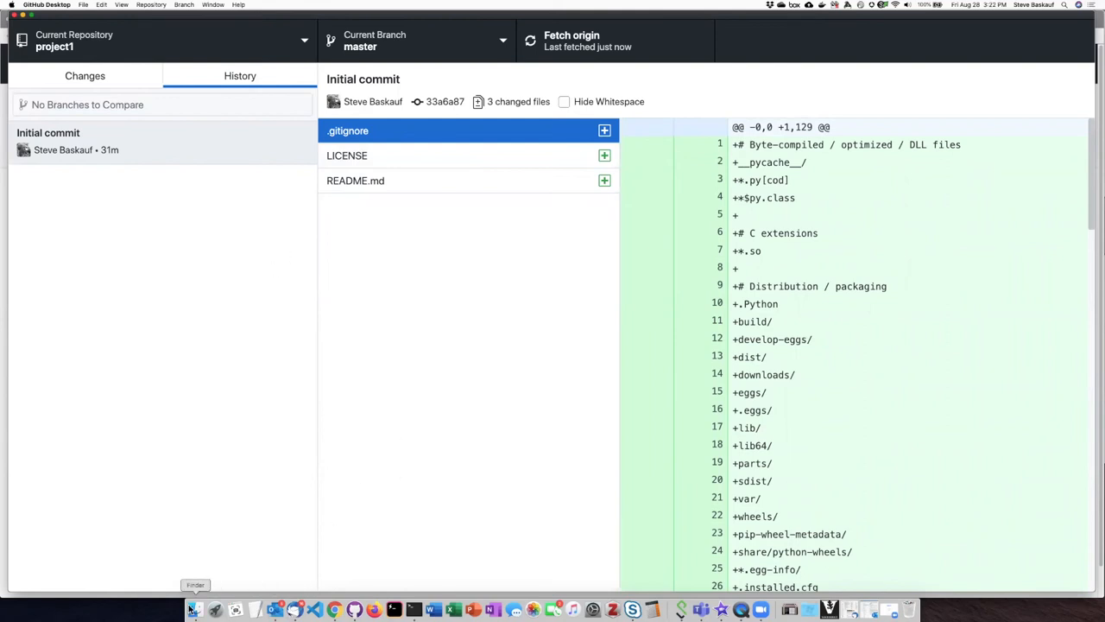
Browse Finder to Documents/GitHub/project1, showing LICENSE and README.md.
left_click(194, 608)
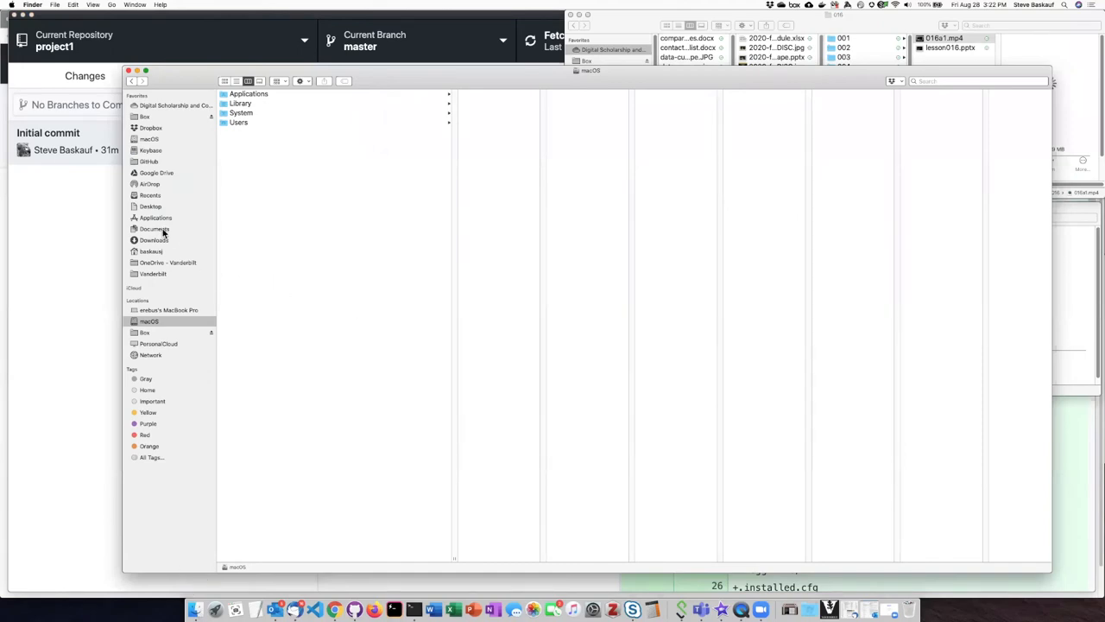
left_click(153, 228)
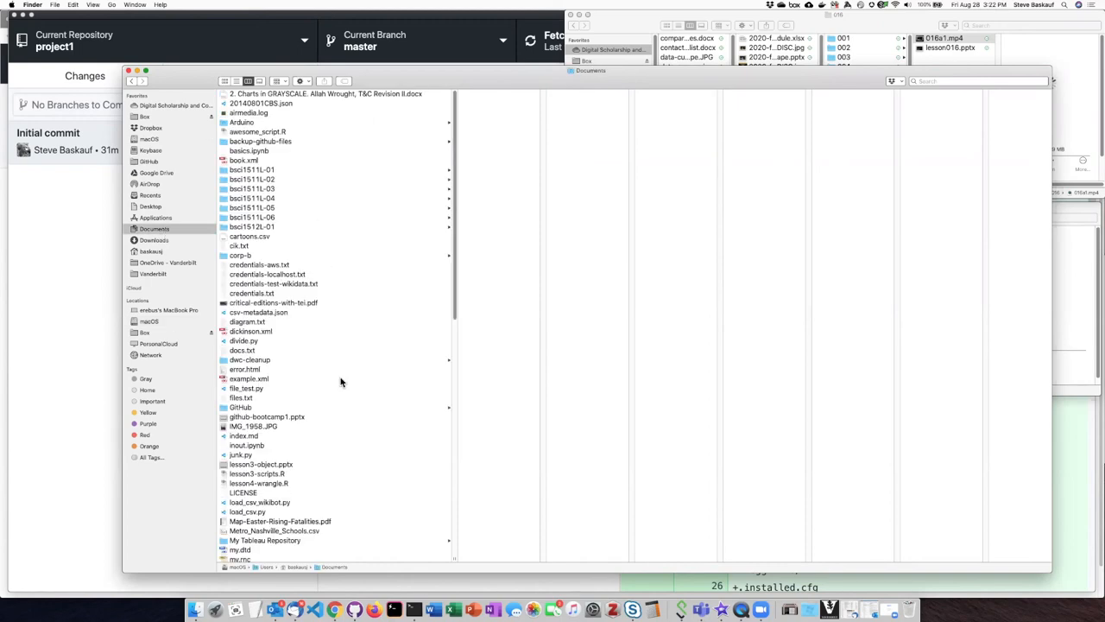
left_click(240, 408)
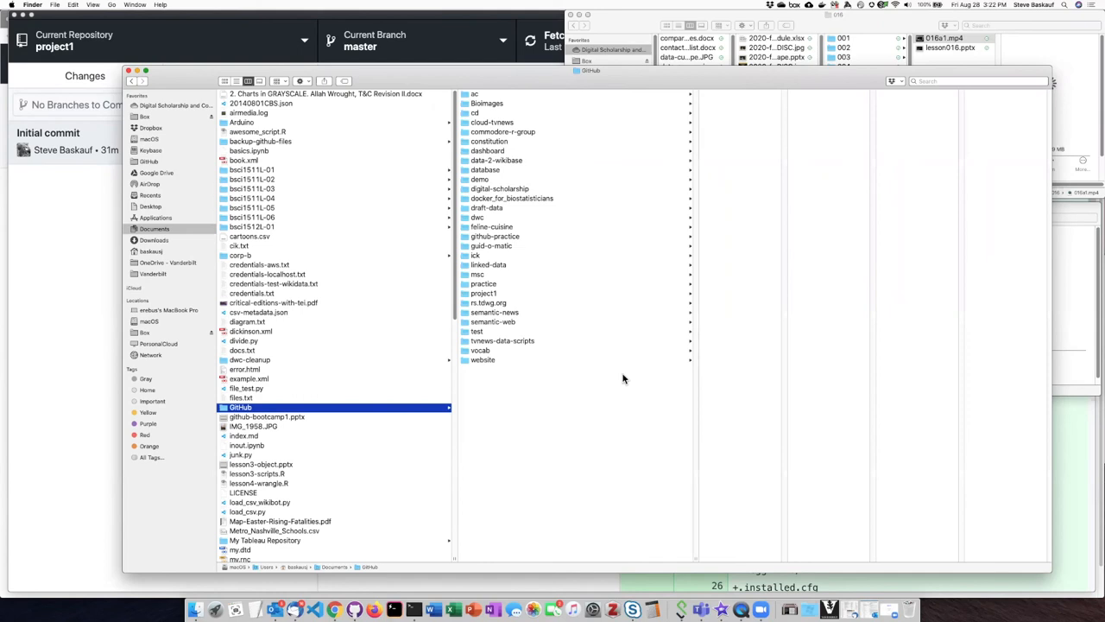
mouse_move(276, 407)
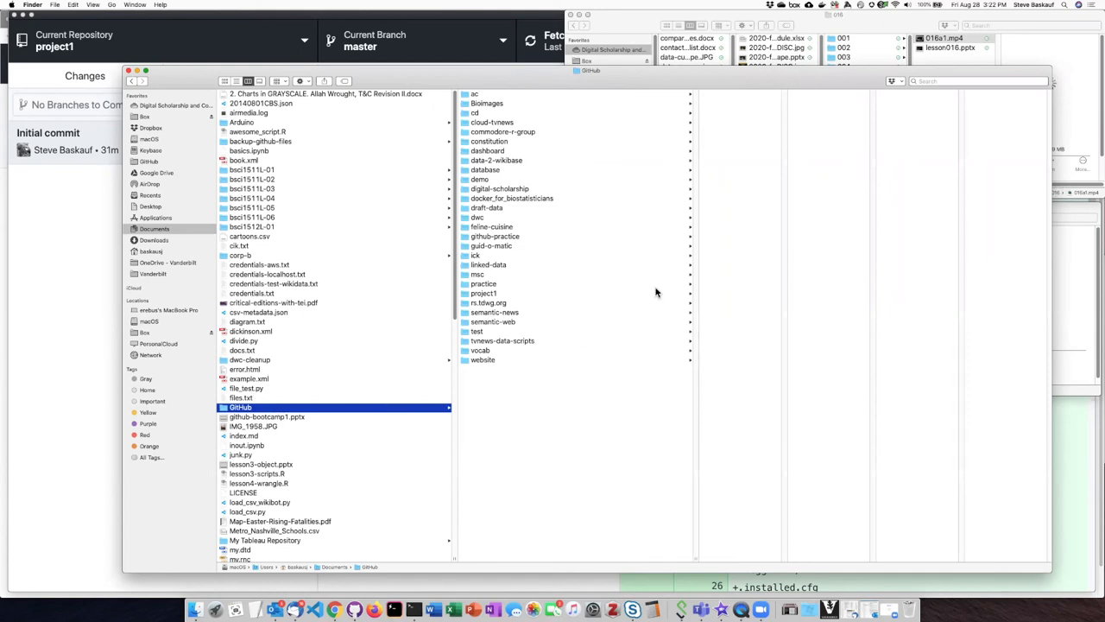
mouse_move(553, 297)
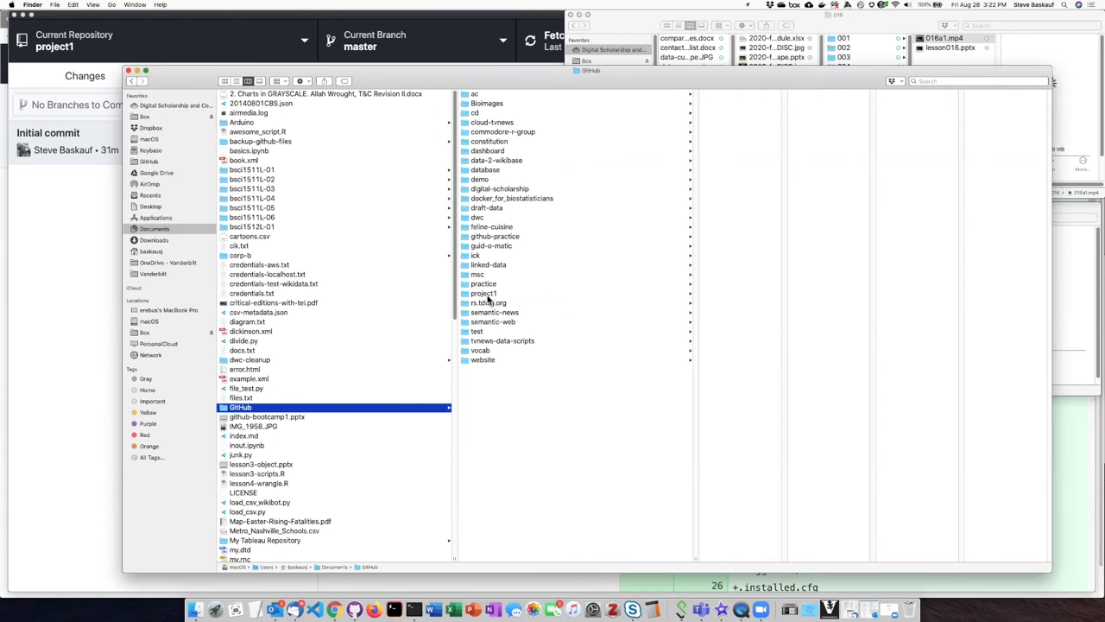
left_click(485, 294)
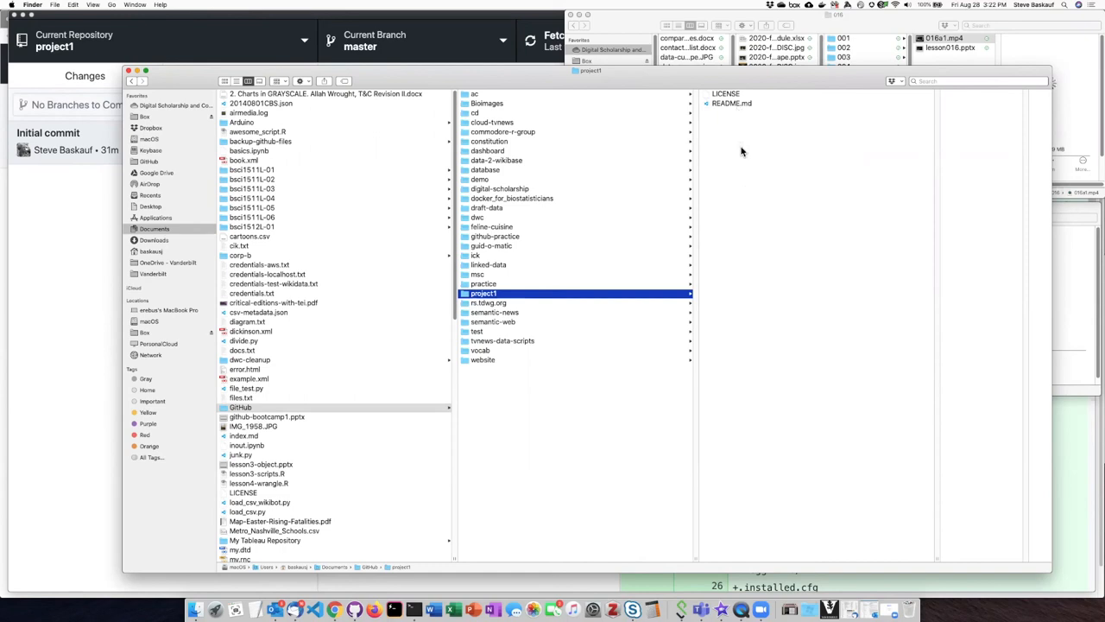
mouse_move(760, 256)
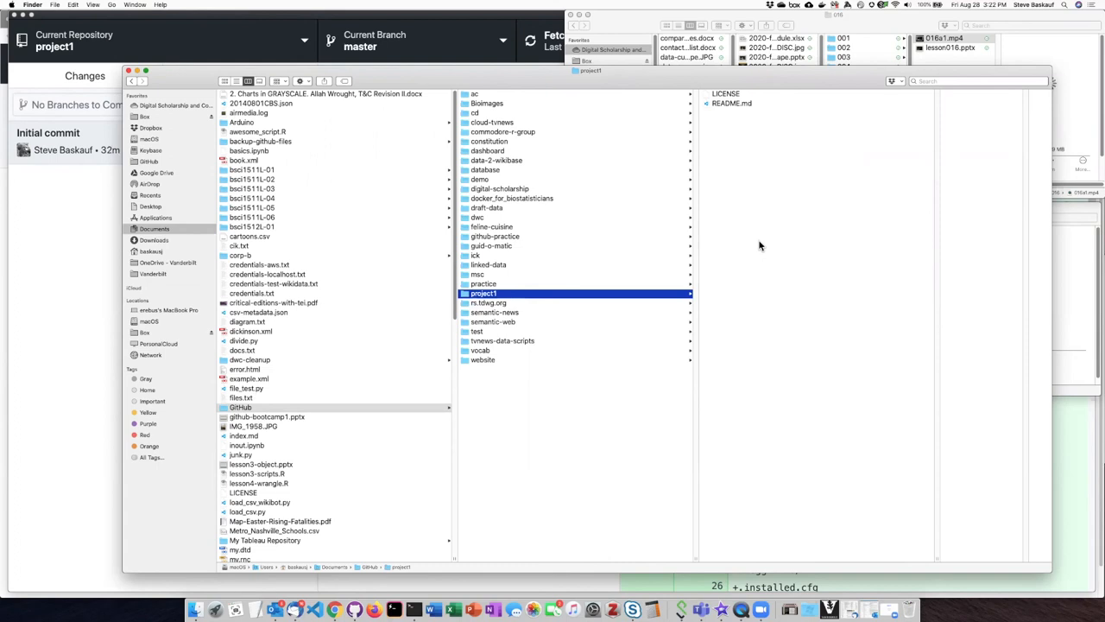
mouse_move(954, 192)
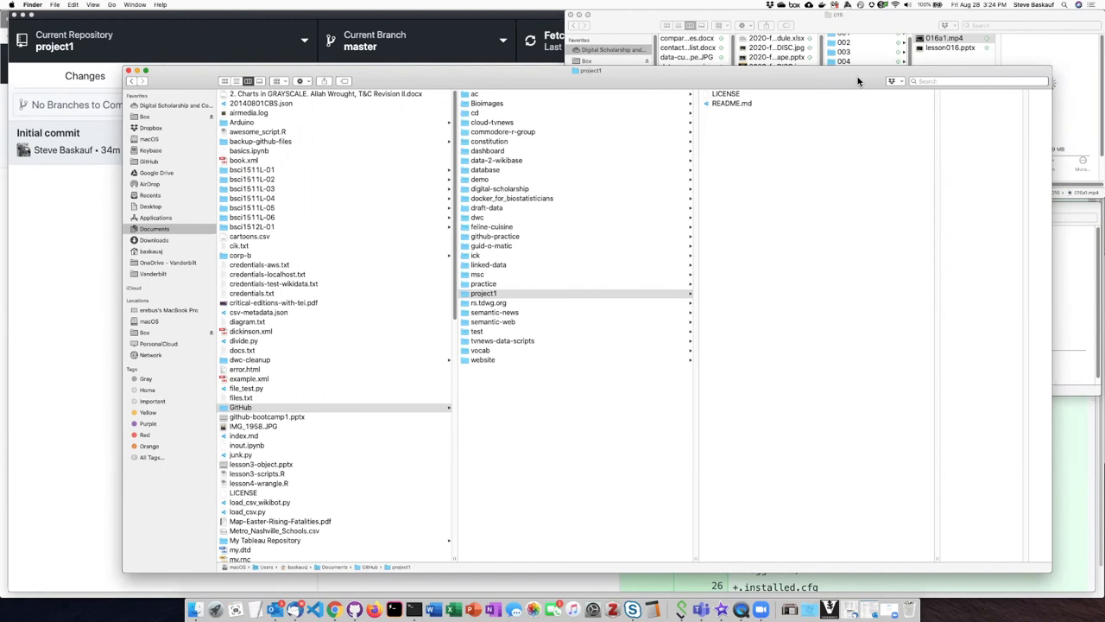
Reveal project1's hidden .gitignore and .git, preview .gitignore, then show the .git folder's contents.
left_click(483, 294)
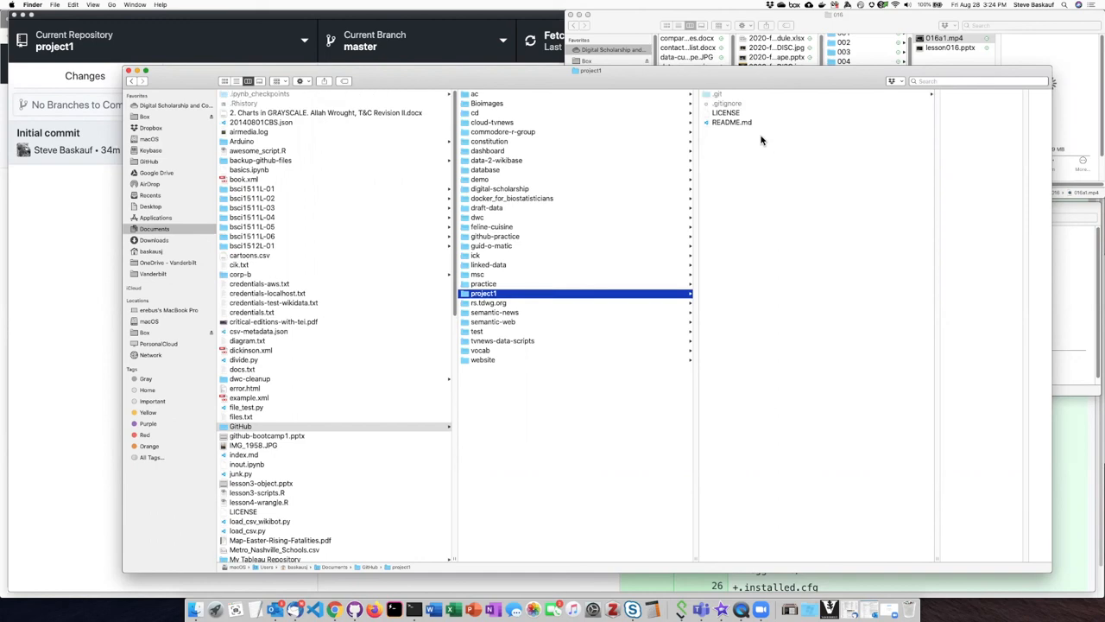
mouse_move(729, 112)
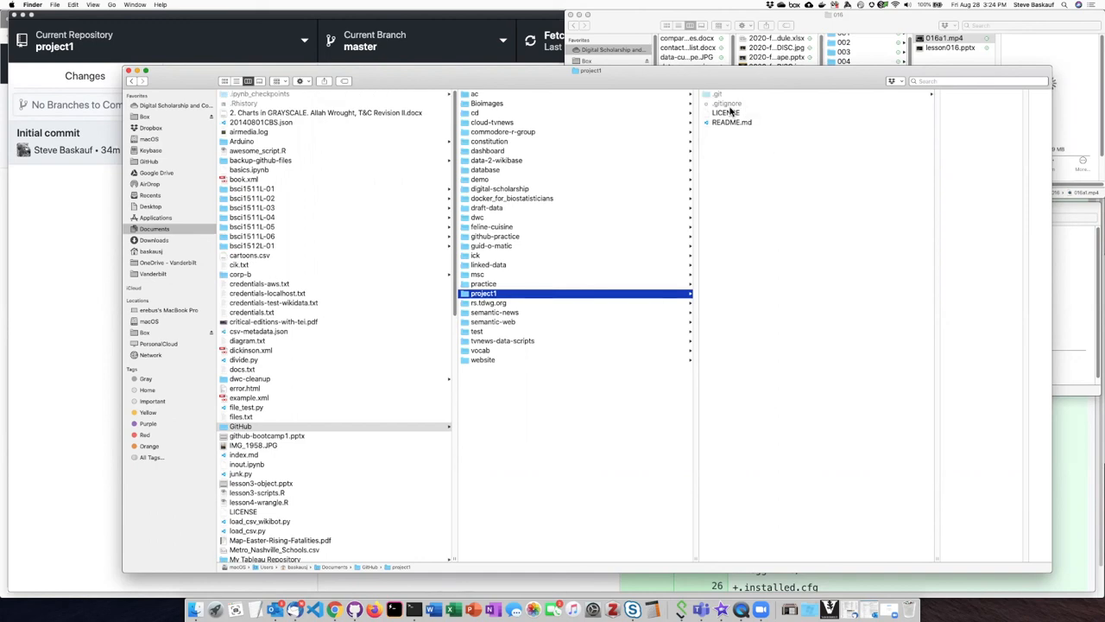
left_click(728, 103)
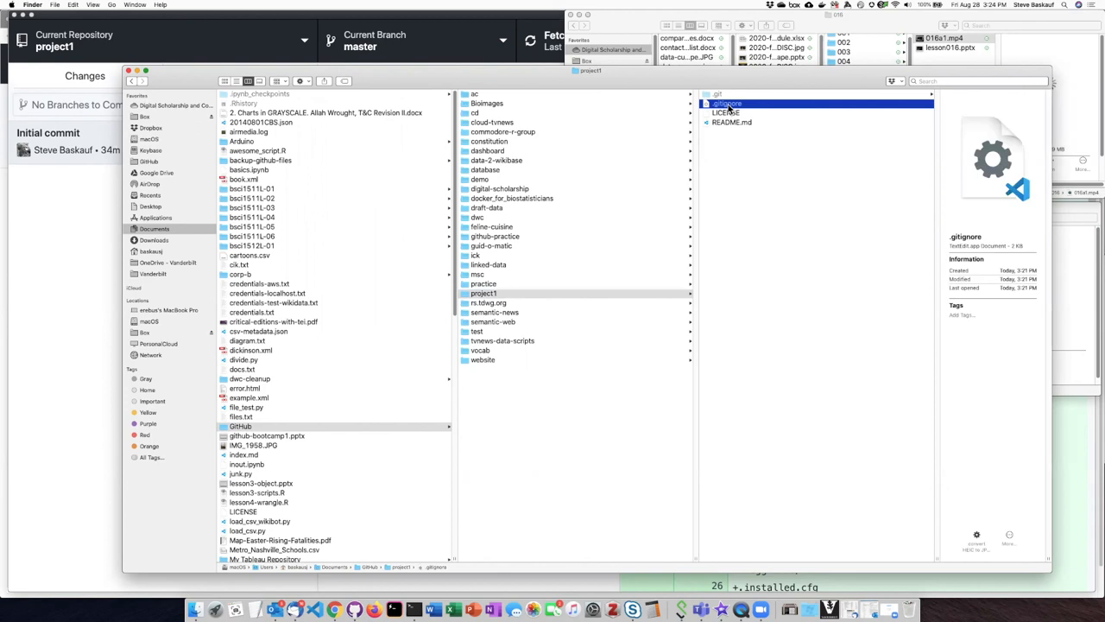
mouse_move(711, 131)
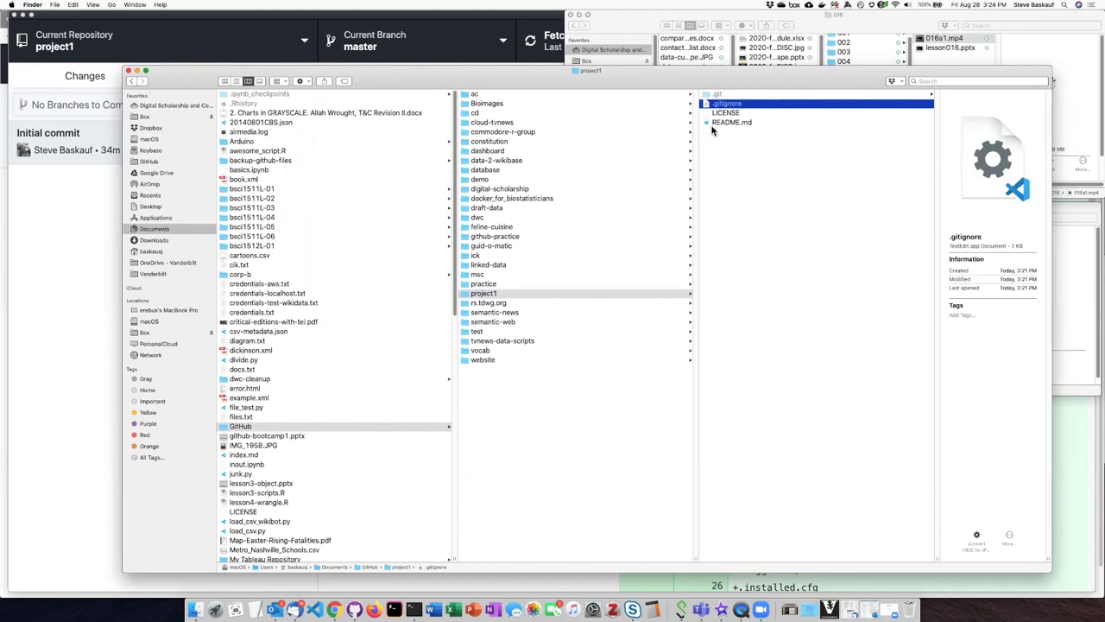
mouse_move(801, 221)
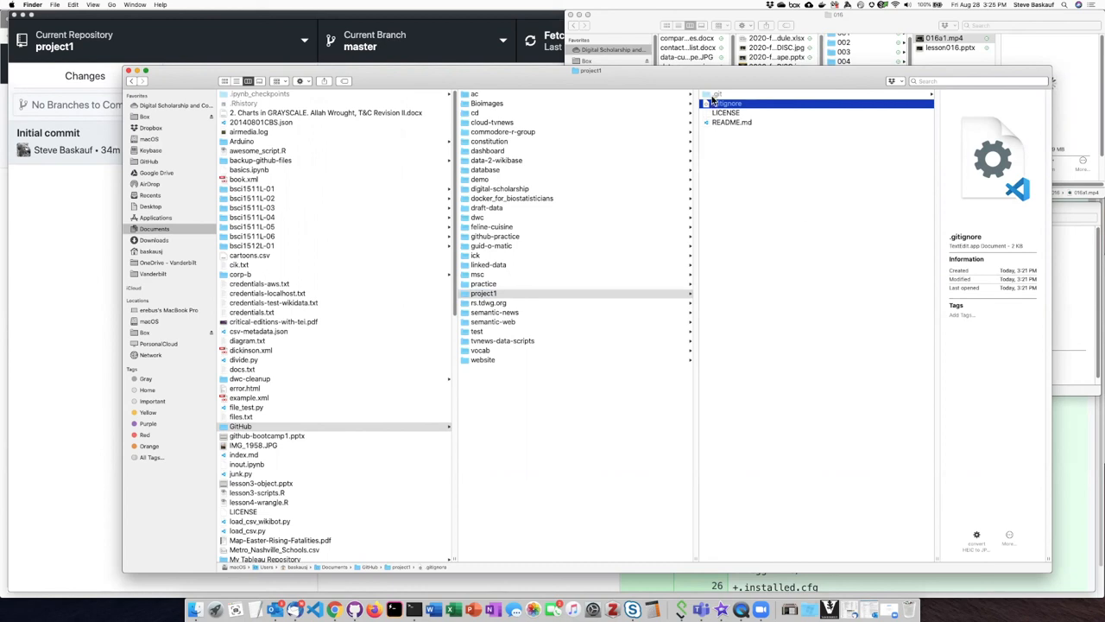
left_click(715, 93)
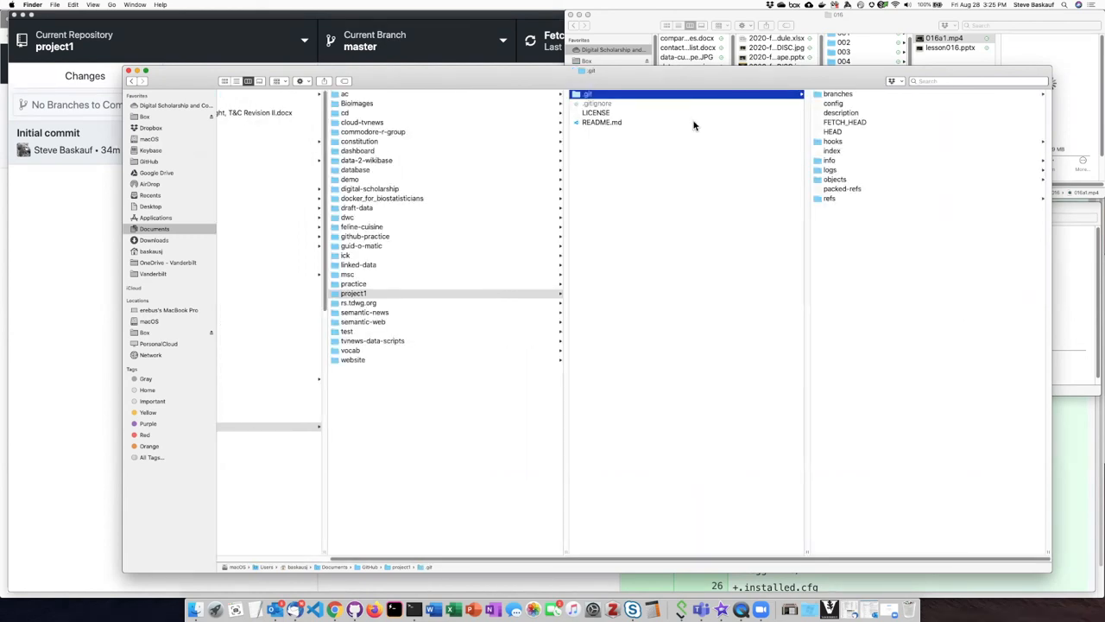
mouse_move(729, 138)
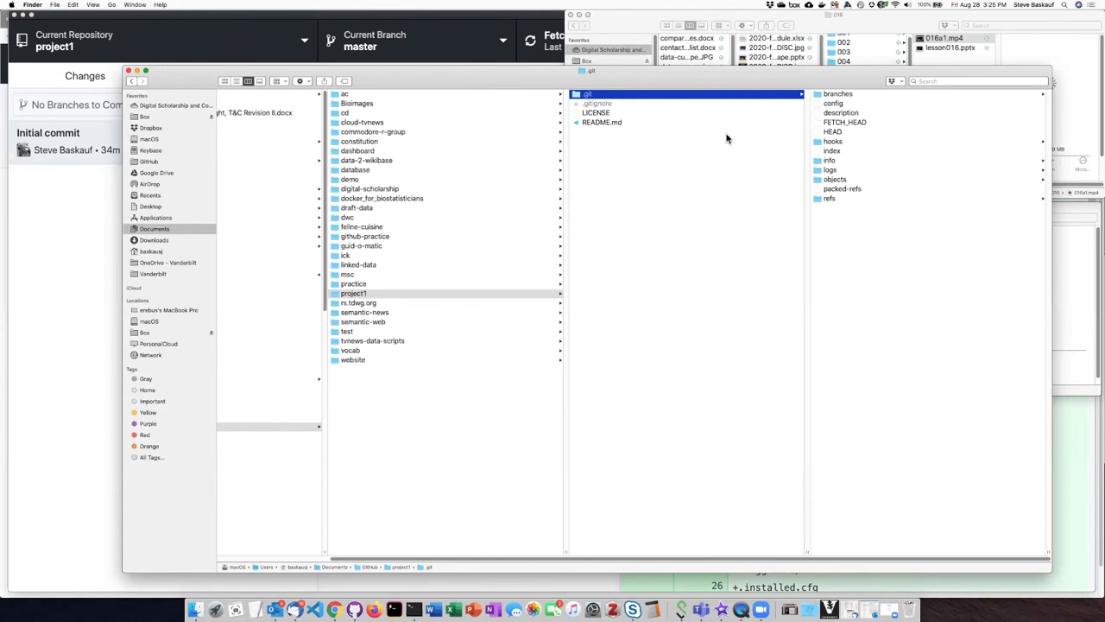
mouse_move(726, 131)
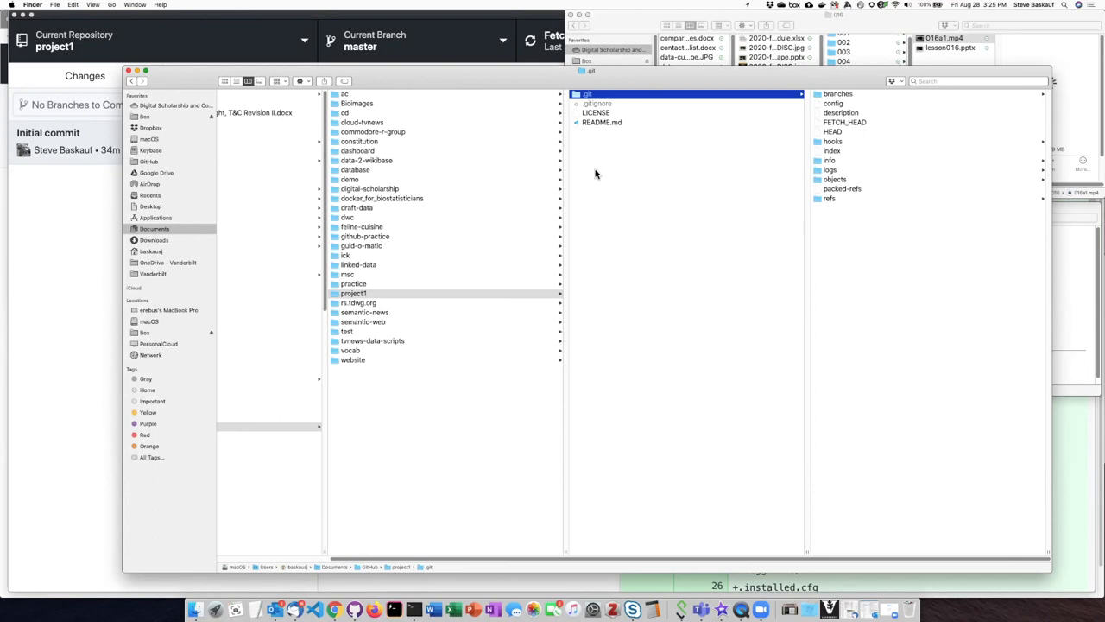
mouse_move(632, 147)
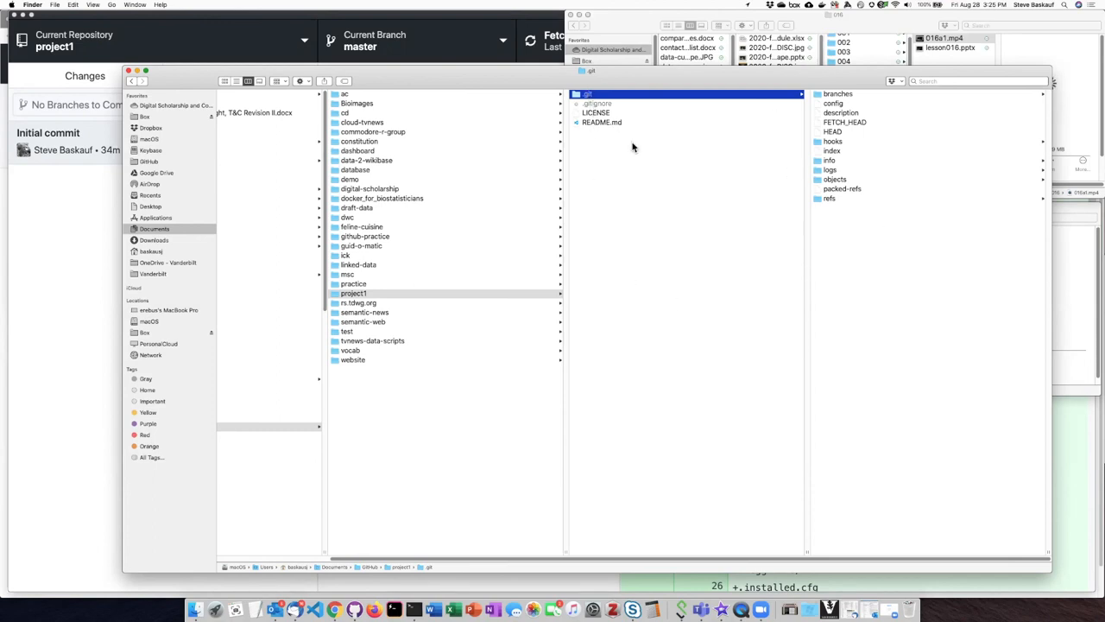
mouse_move(627, 183)
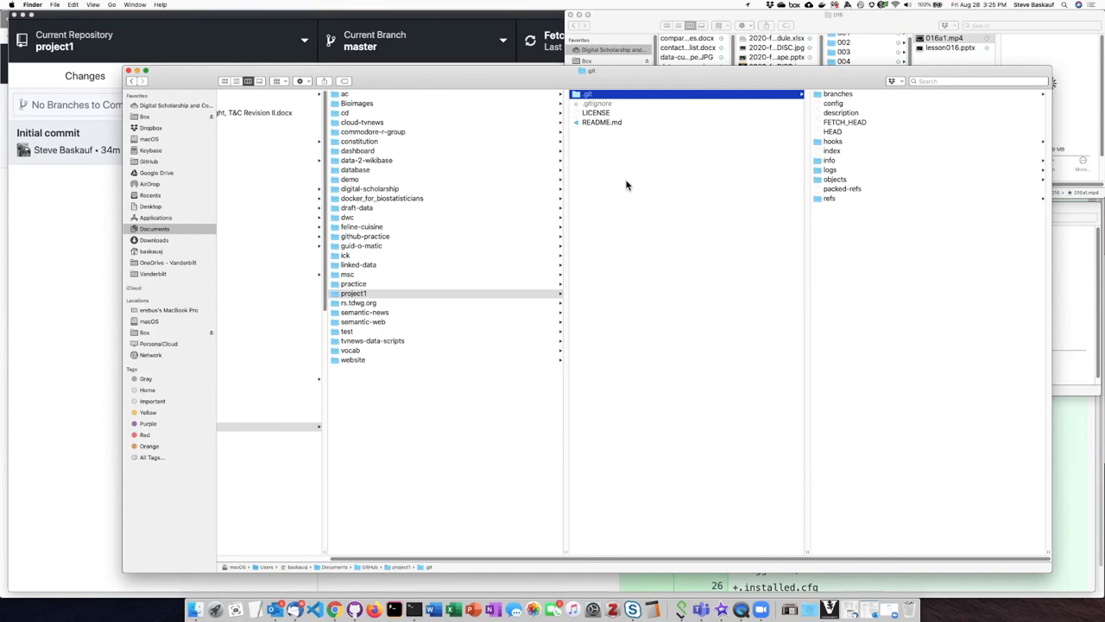
mouse_move(629, 188)
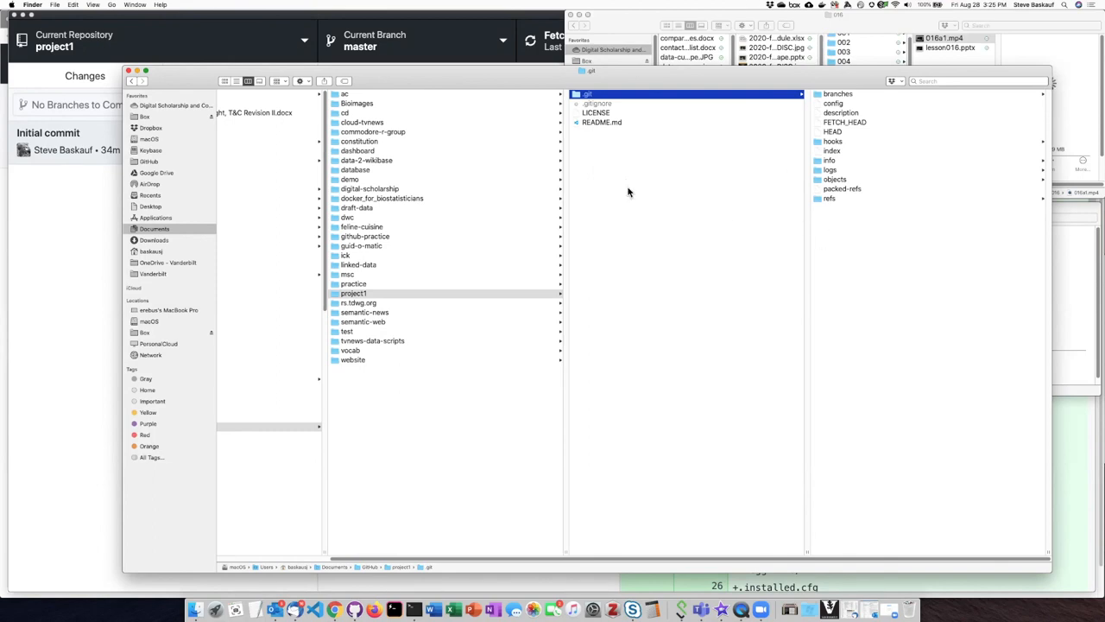
mouse_move(649, 137)
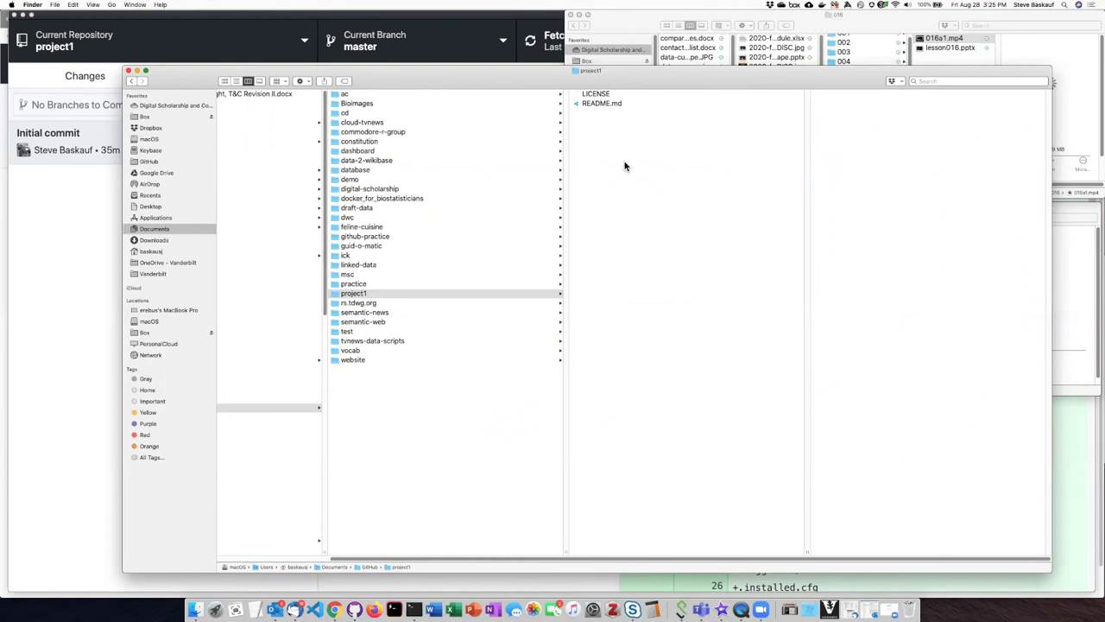
mouse_move(597, 114)
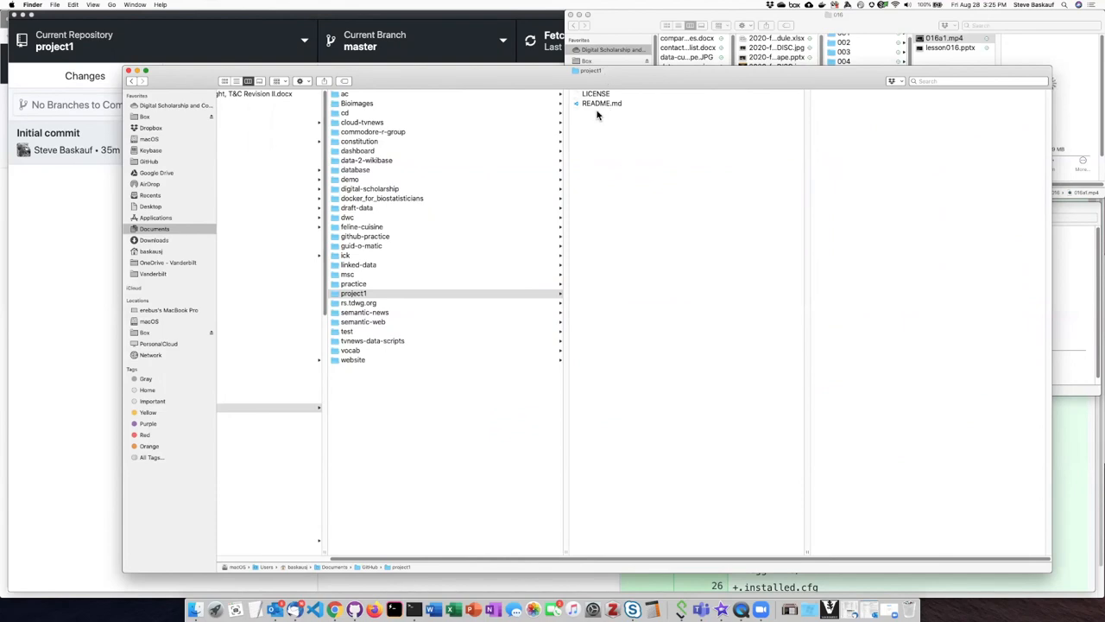
With hidden items concealed again, preview README.md in project1.
left_click(601, 104)
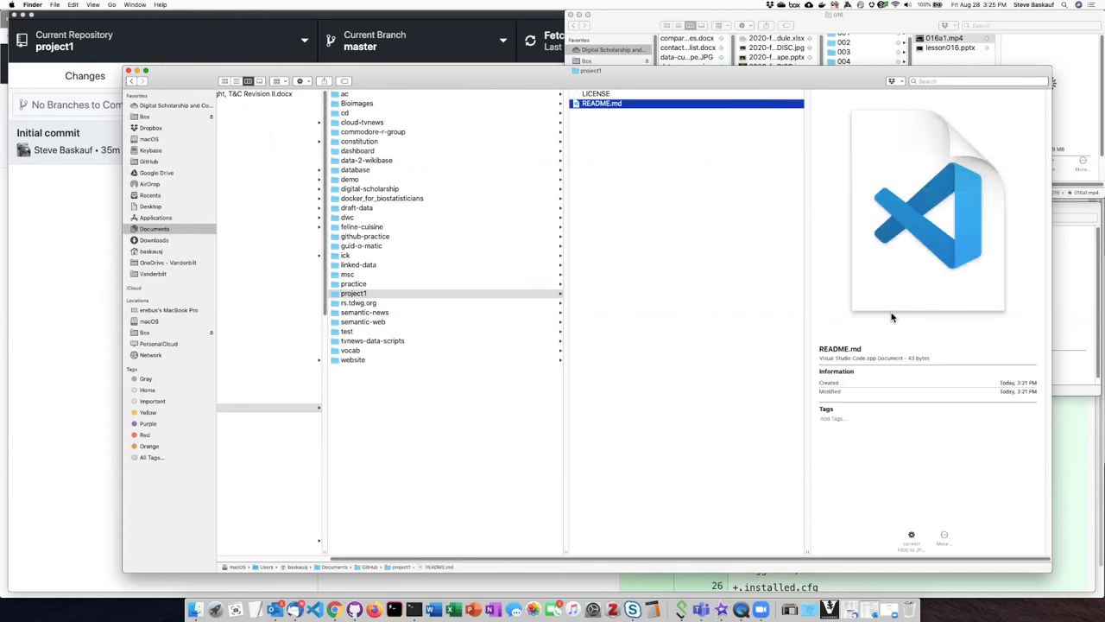
mouse_move(871, 316)
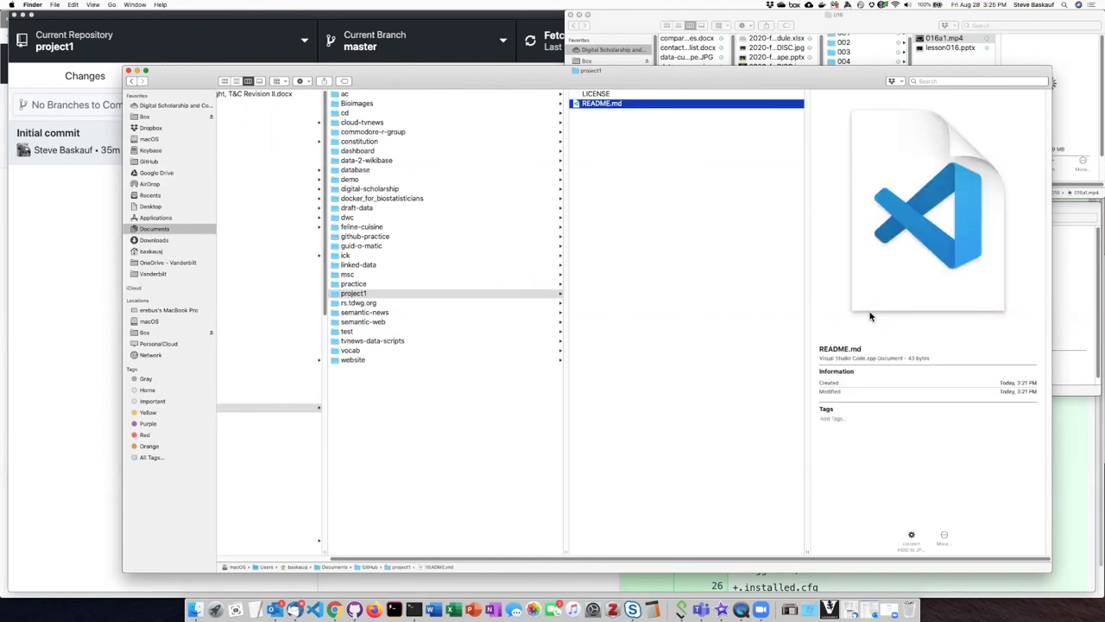